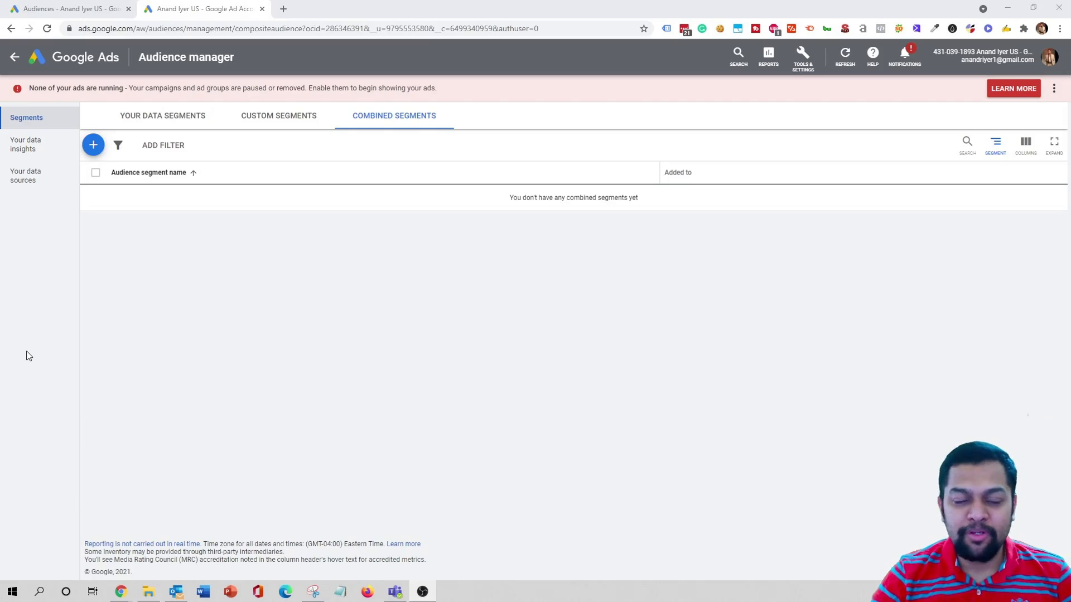
mouse_move(16, 348)
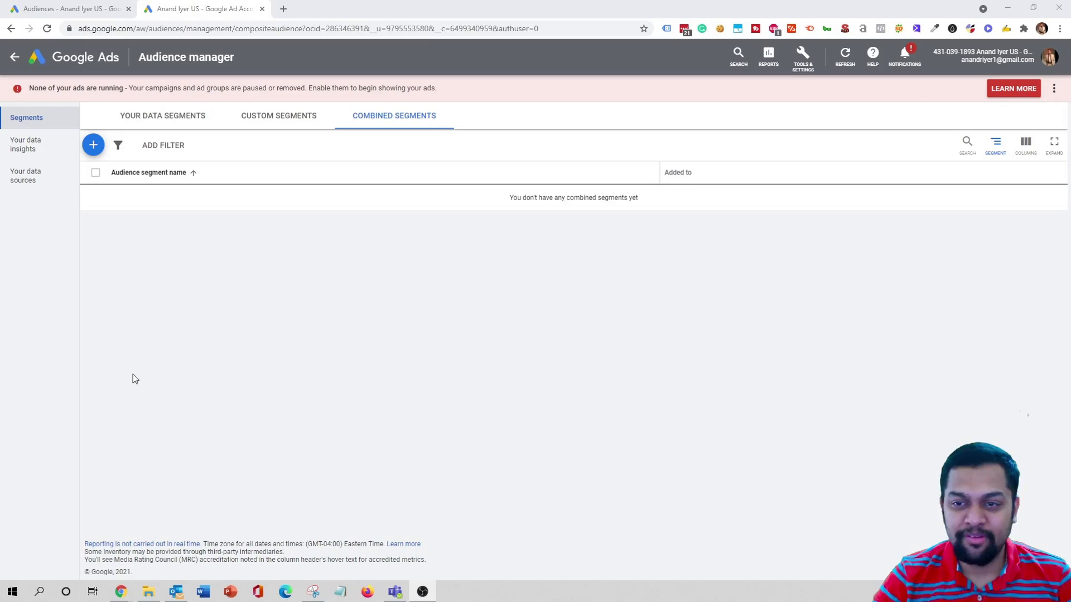
mouse_move(337, 416)
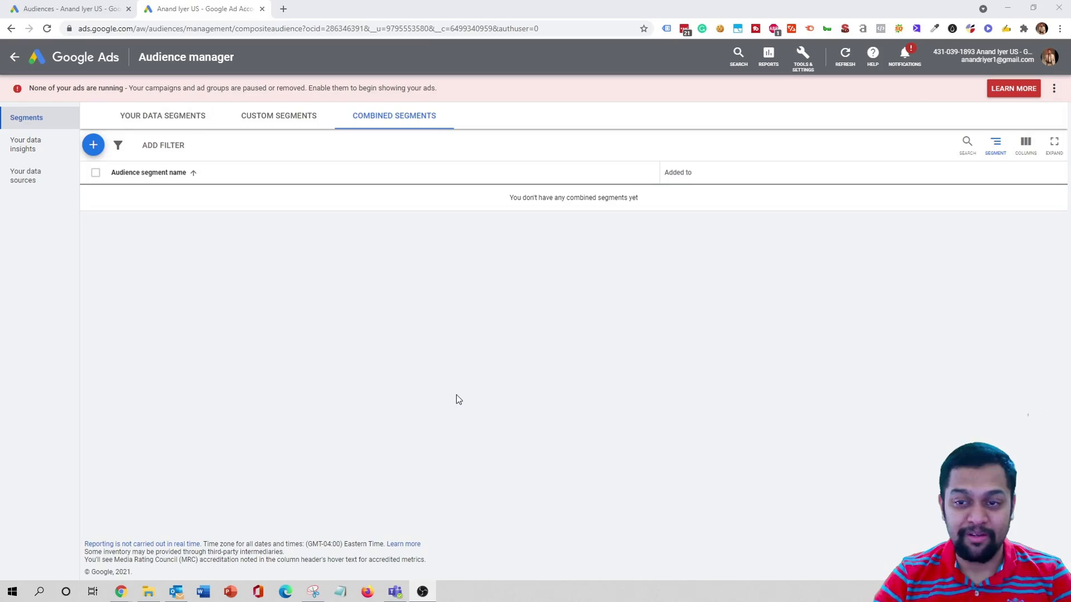
mouse_move(453, 399)
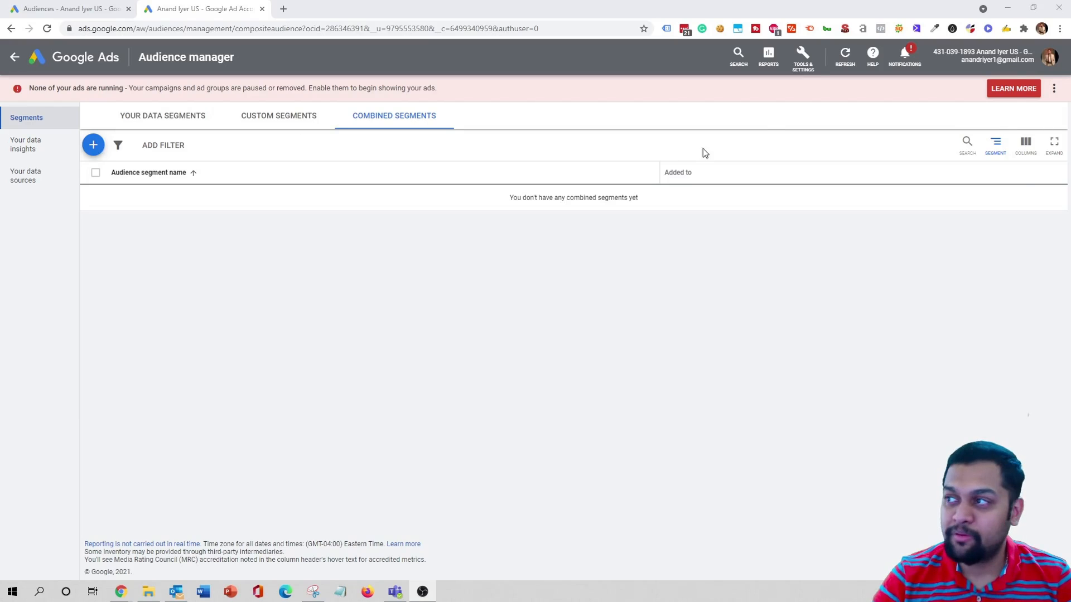
Step: Look through the your-data and custom segment lists, then return to combined segments
click(802, 53)
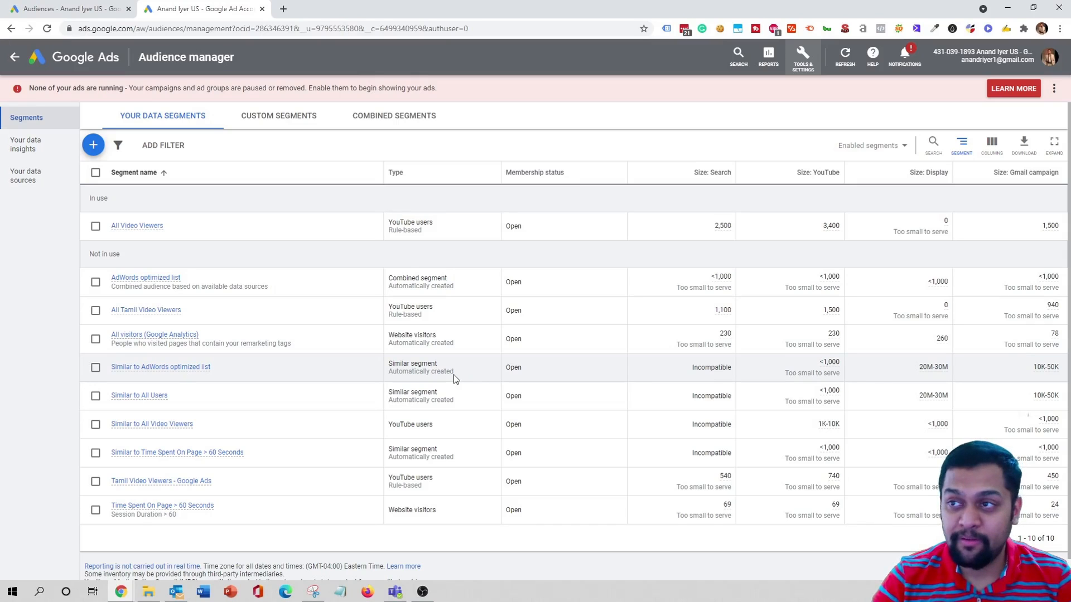
click(279, 115)
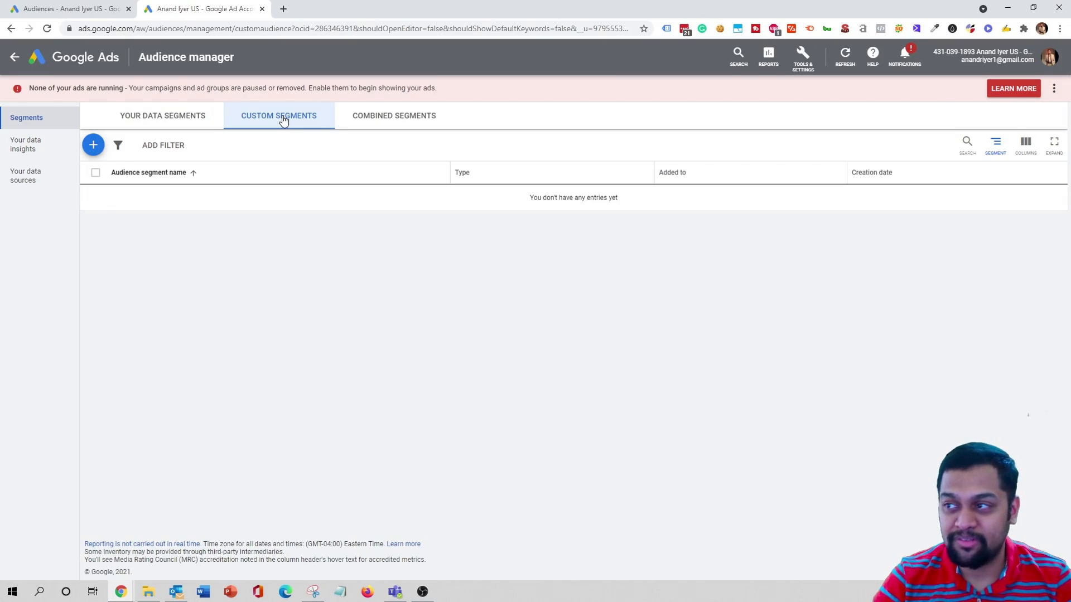
click(94, 145)
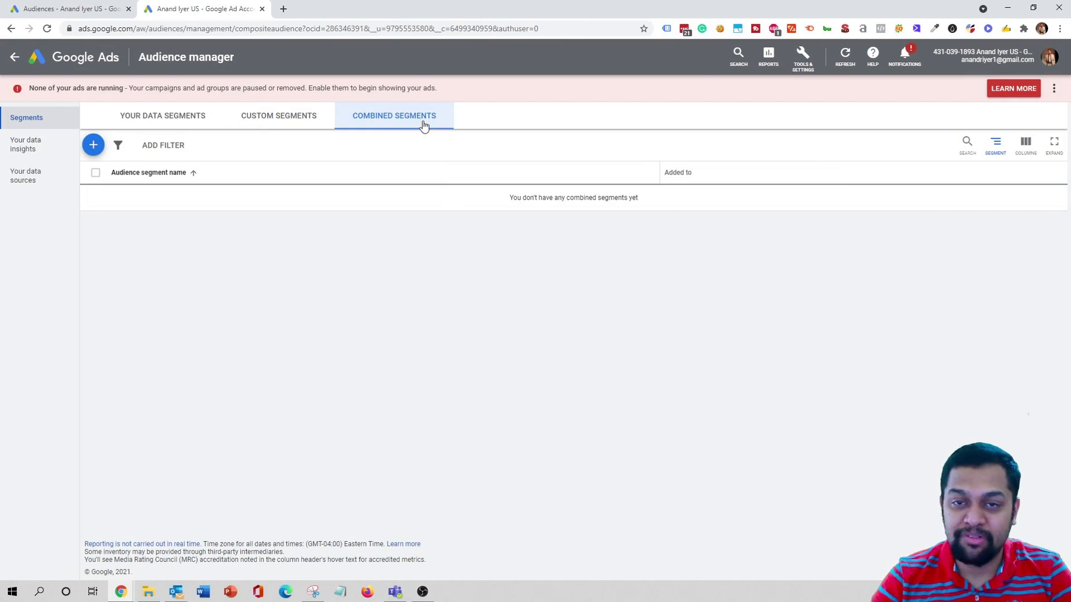
mouse_move(428, 127)
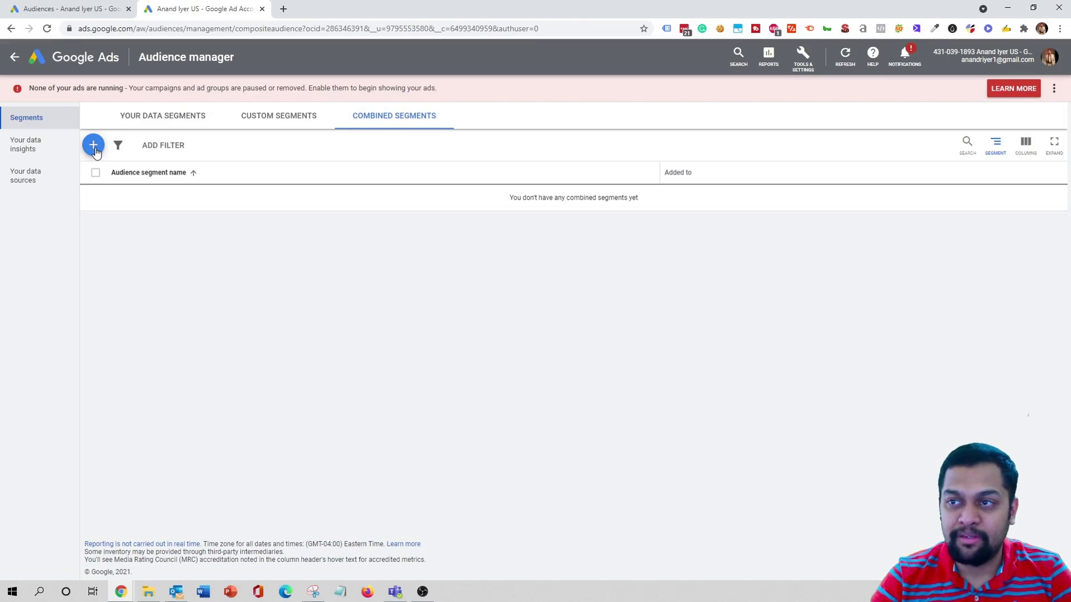
Step: Start a new combined segment named "Business Owners + SEO and SEM Services"
click(94, 145)
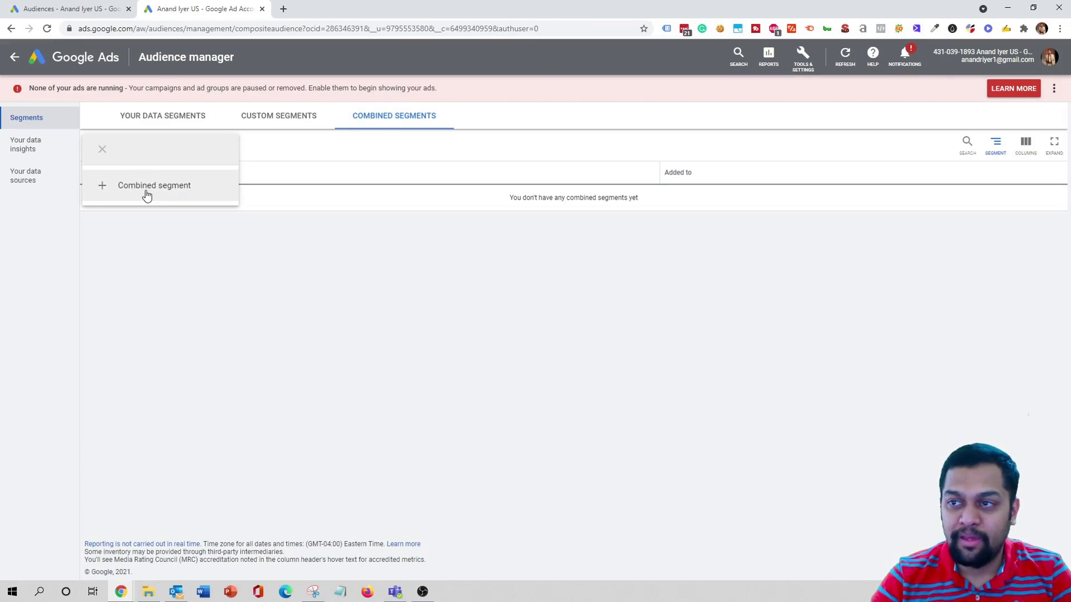
click(153, 185)
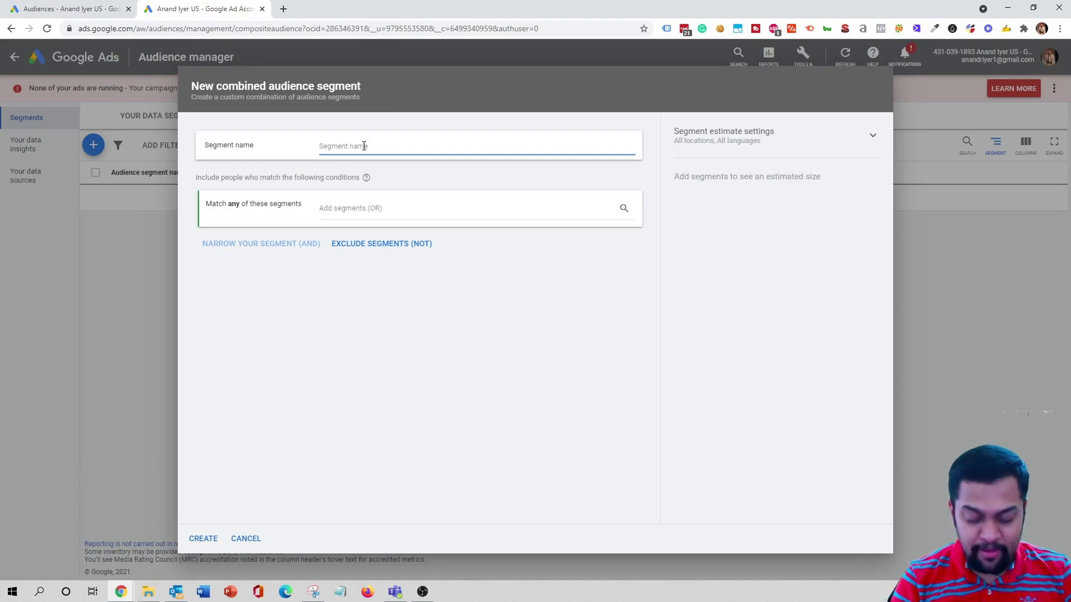
text(Business)
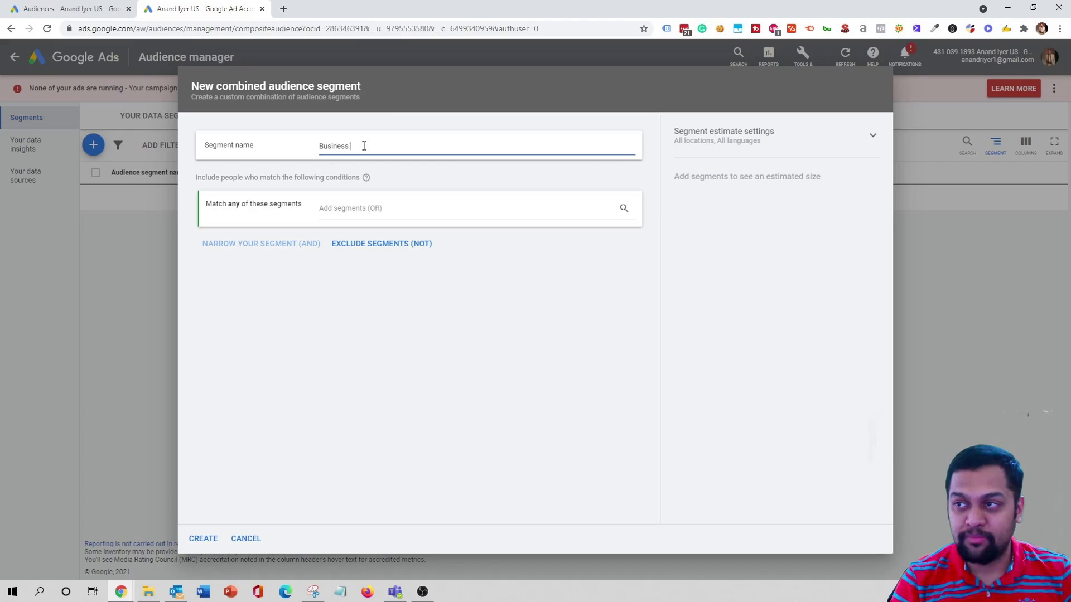
text(Owners +)
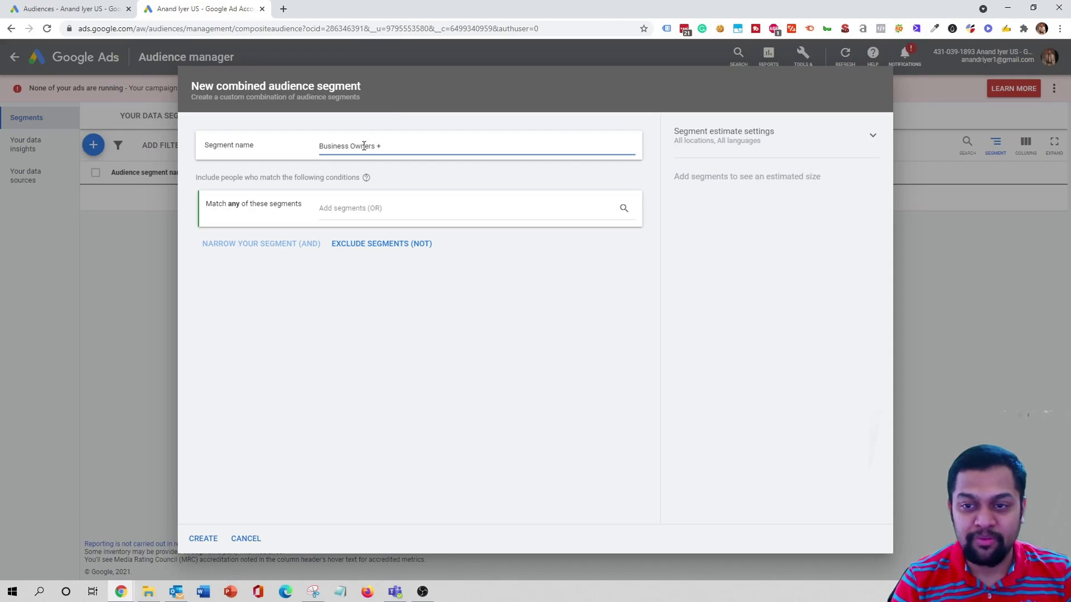
text(SE)
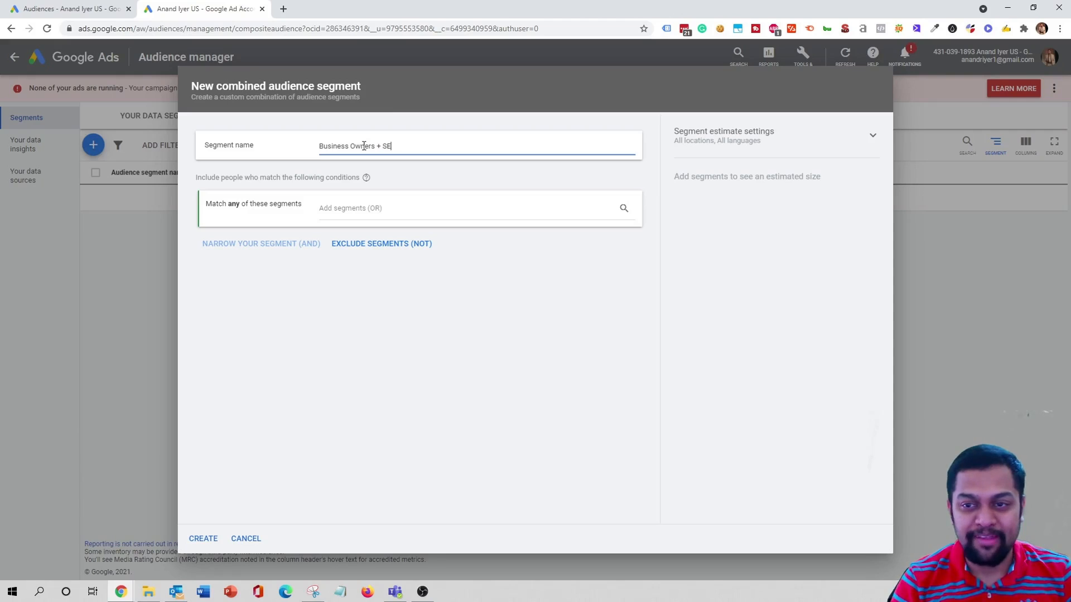
text(O and SEM)
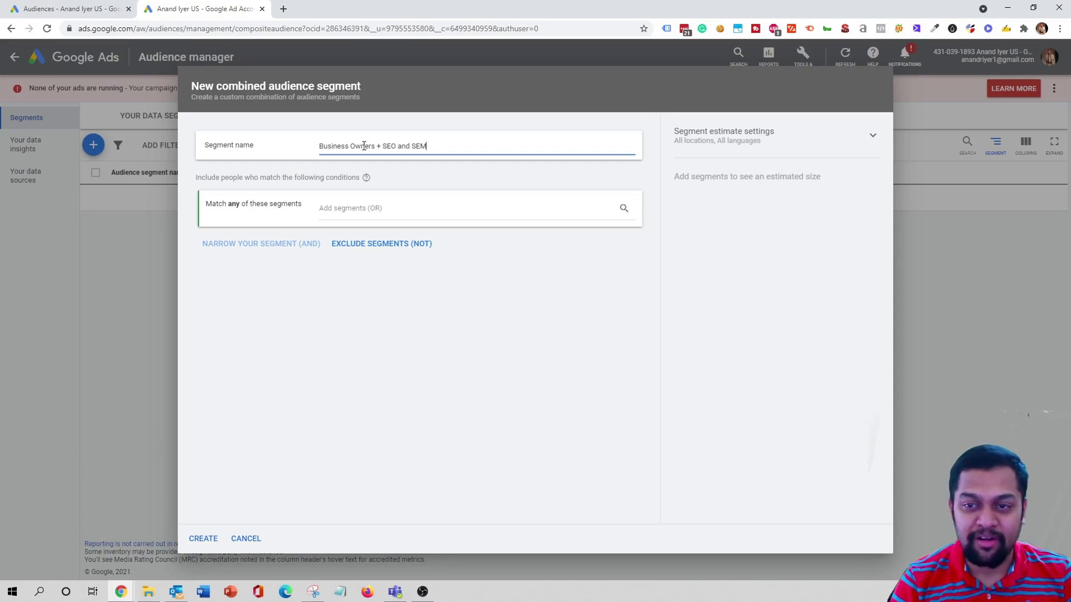
text(Services)
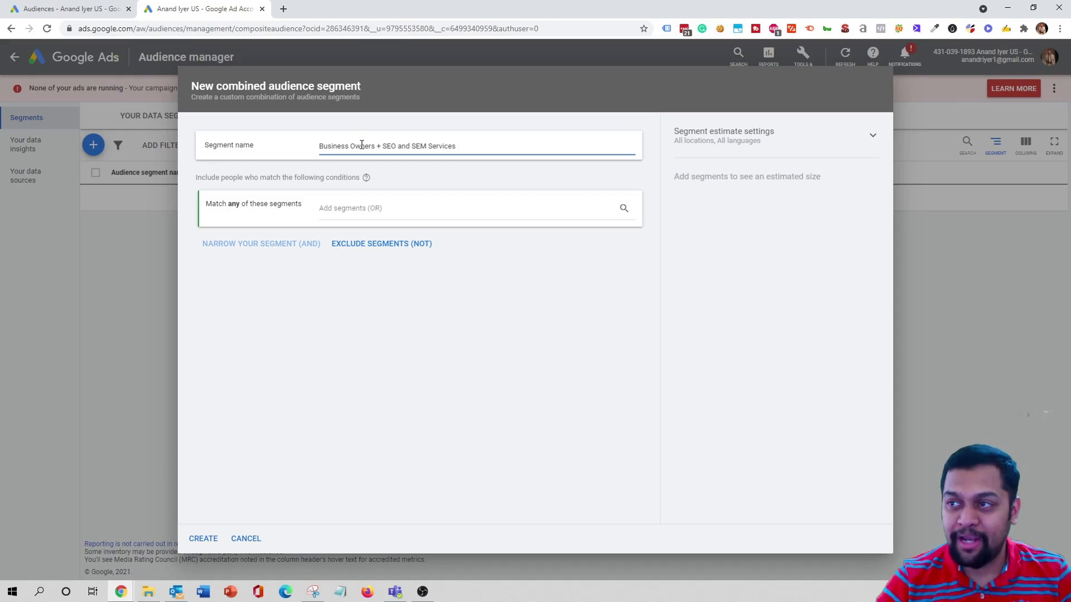
mouse_move(240, 123)
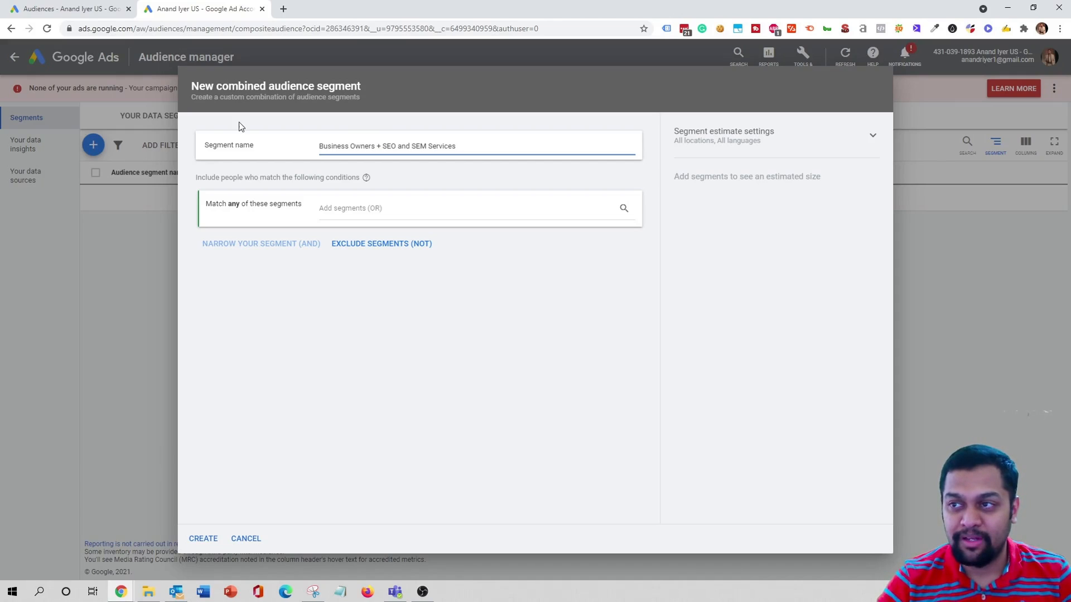
mouse_move(322, 158)
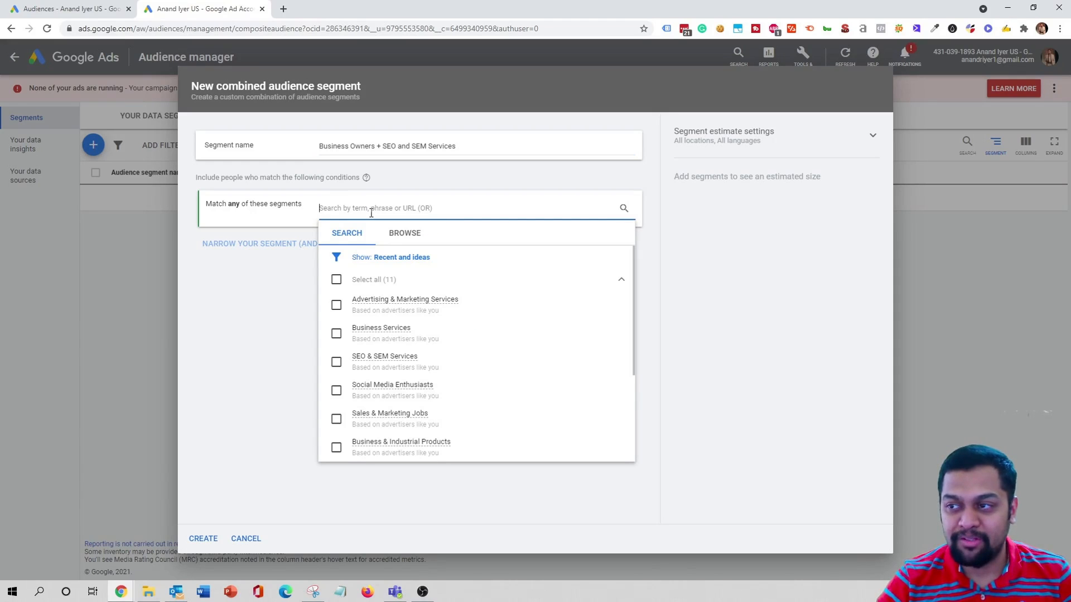
mouse_move(403, 241)
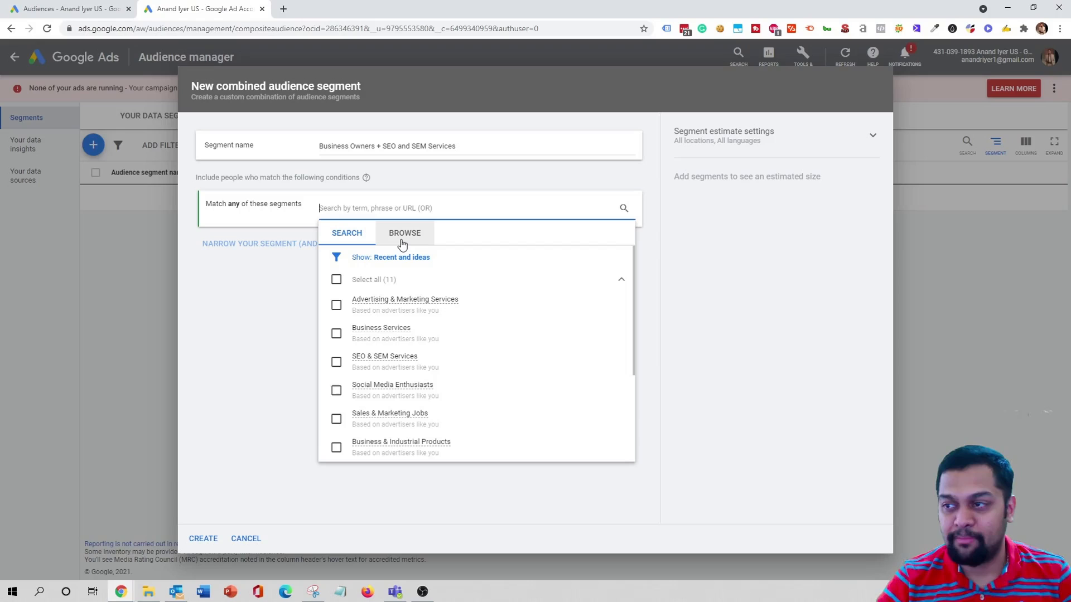
mouse_move(396, 241)
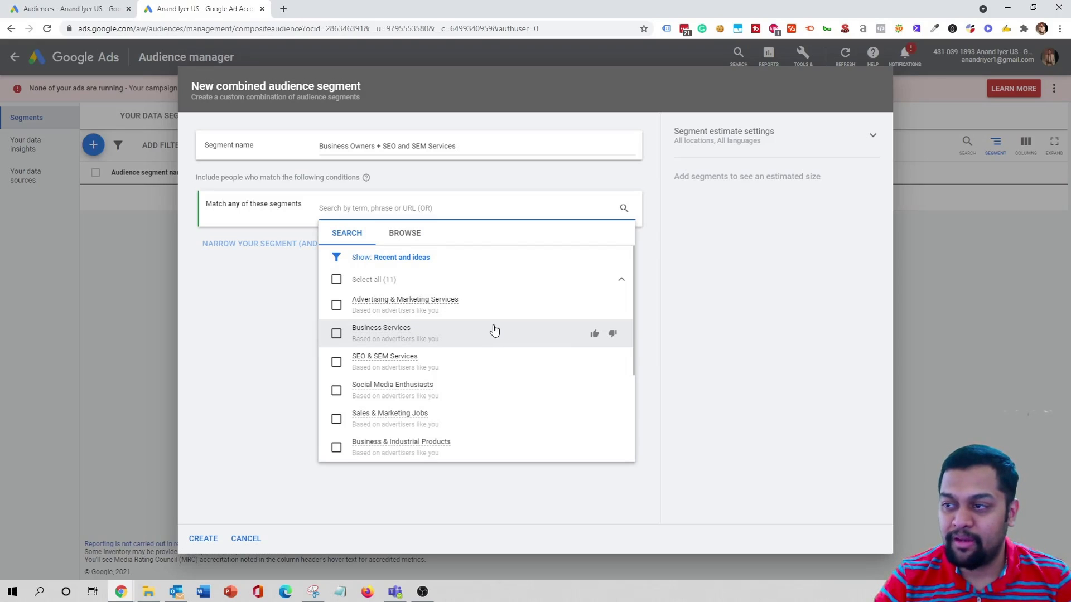
mouse_move(433, 313)
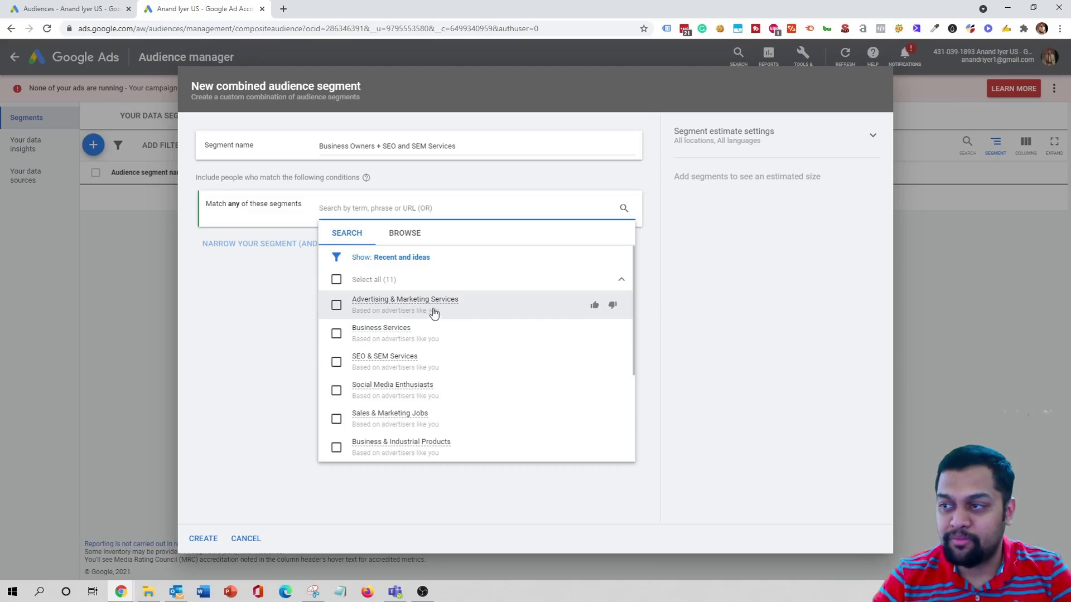
mouse_move(465, 332)
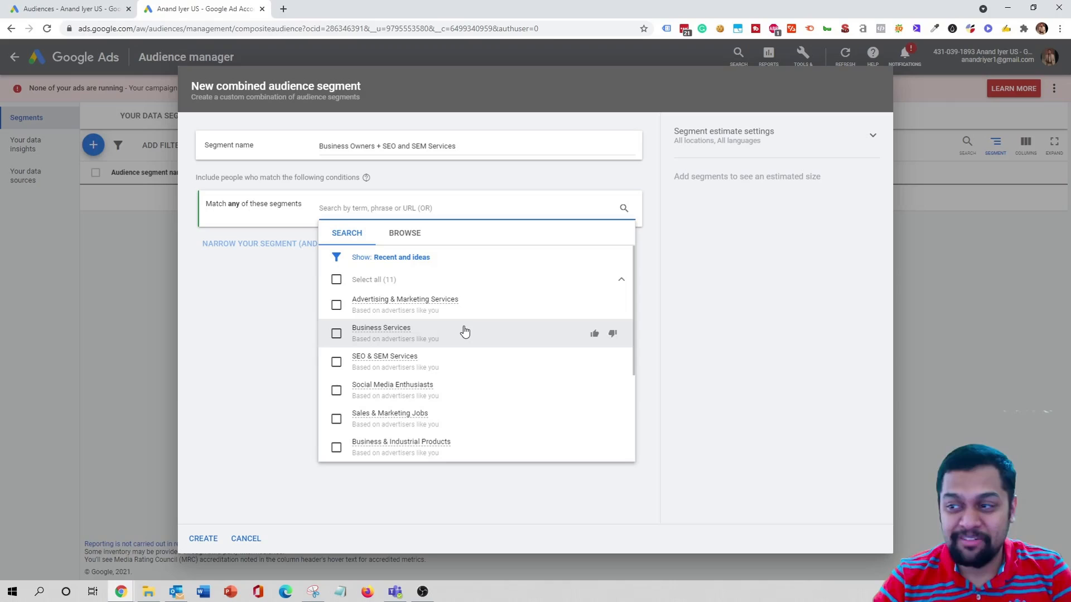
Step: Include the Technology Industry detailed demographic under Employment as the first condition
click(404, 233)
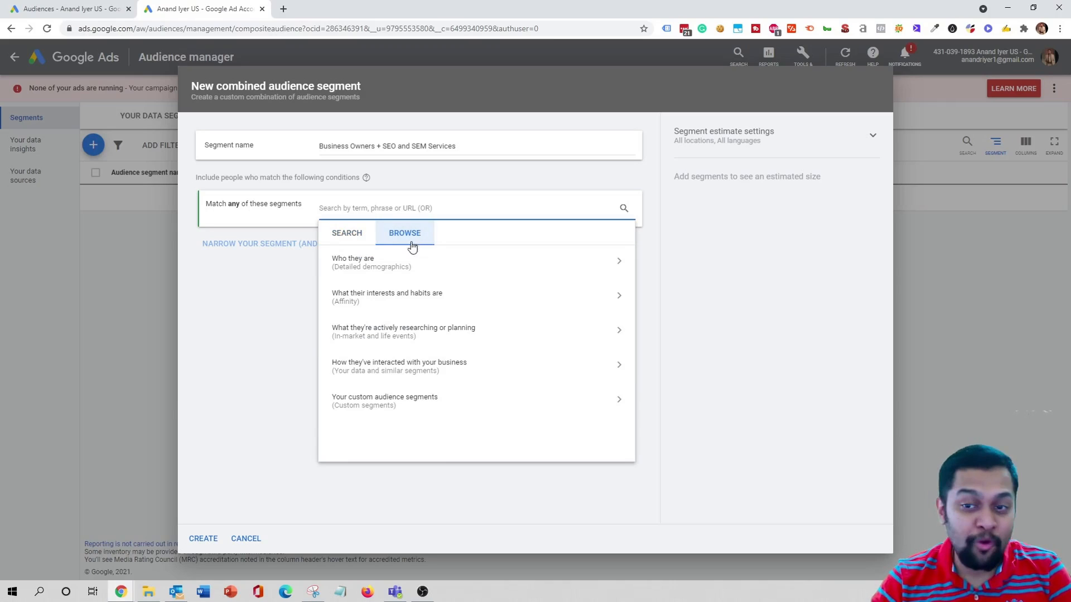
mouse_move(419, 245)
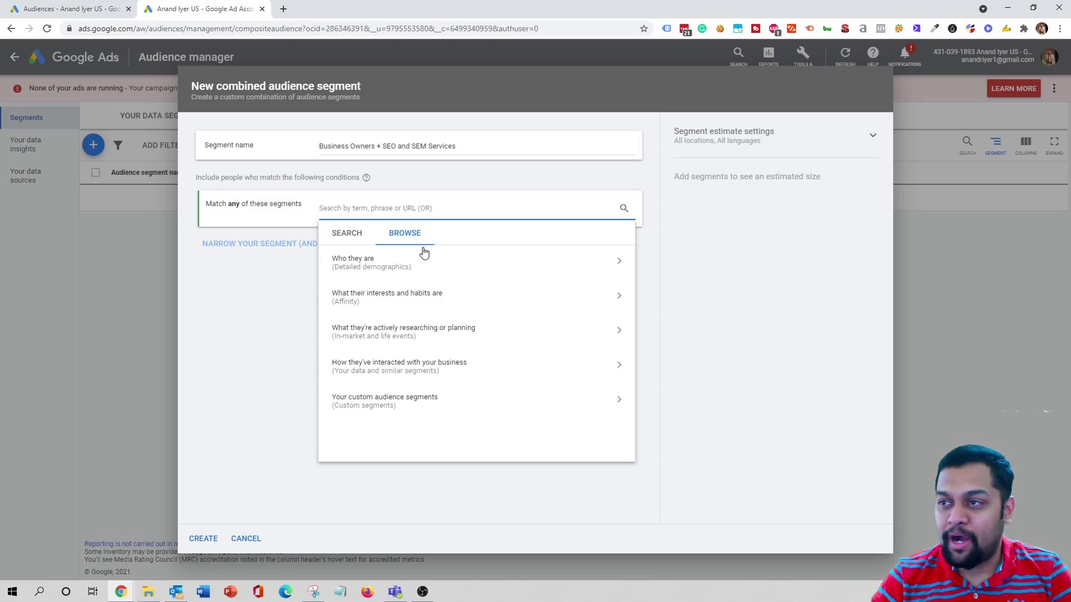
mouse_move(455, 268)
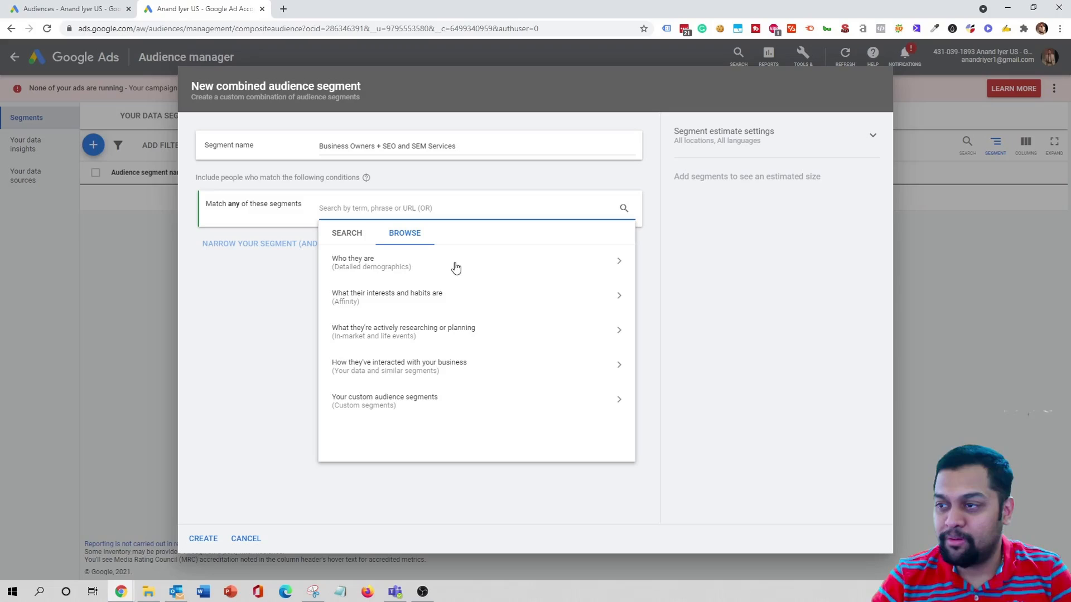
mouse_move(441, 406)
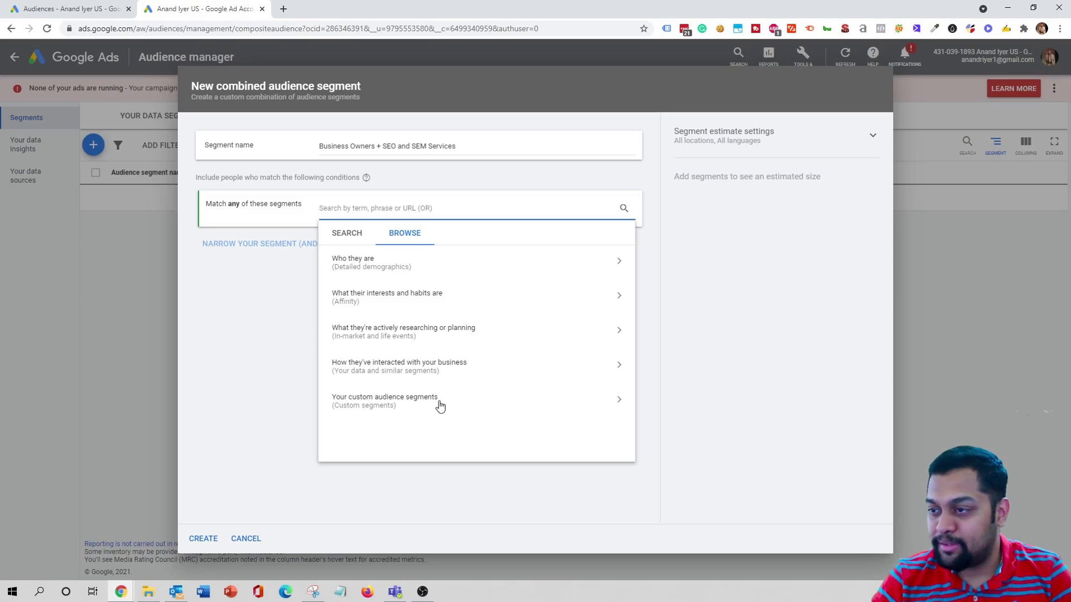
mouse_move(356, 319)
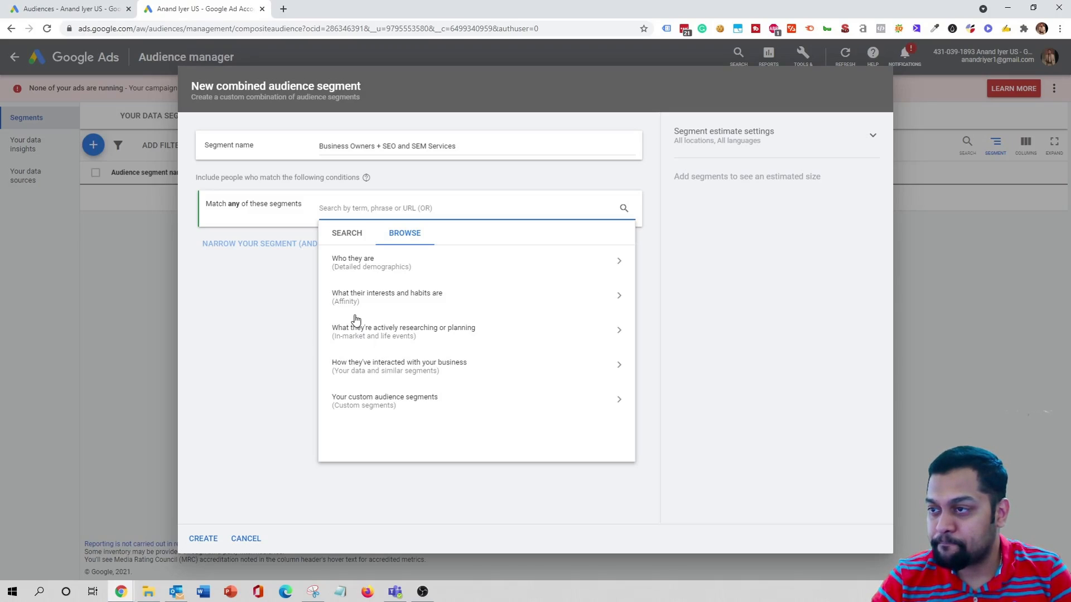
click(352, 263)
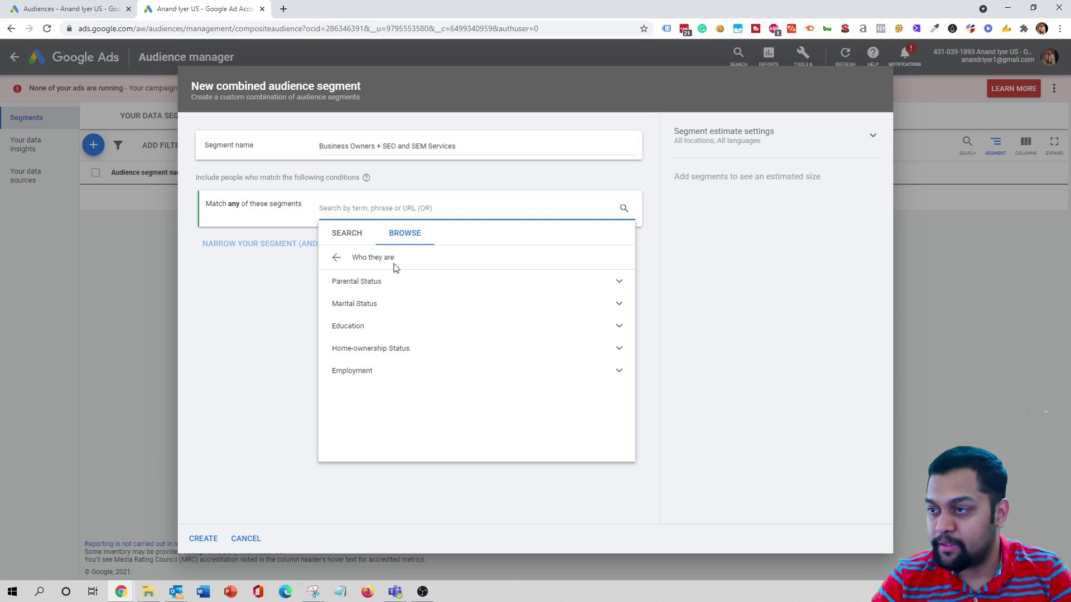
click(353, 370)
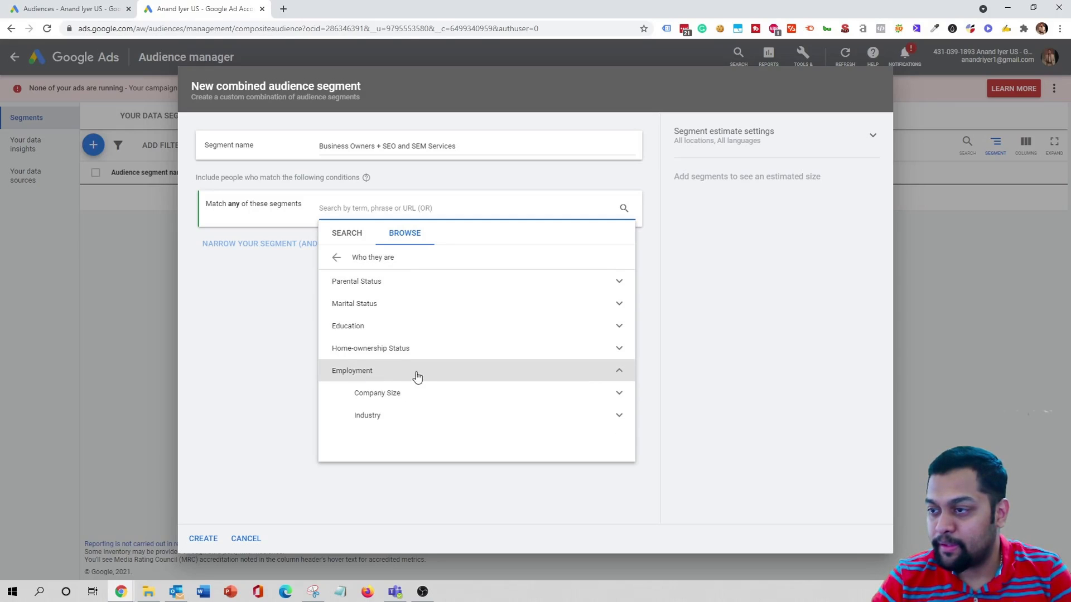
click(377, 393)
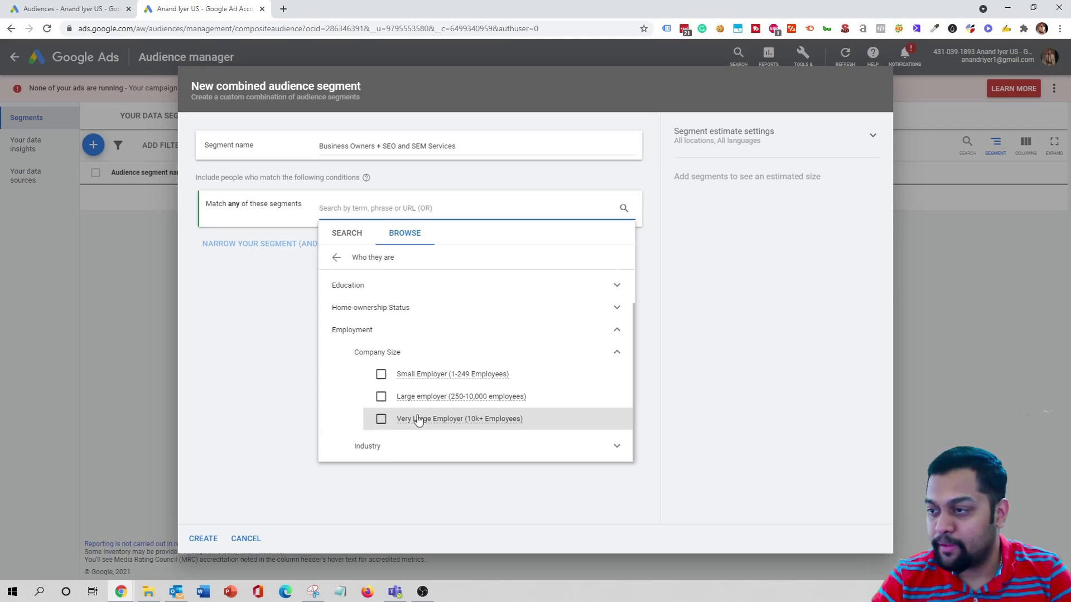
scroll(down, 3)
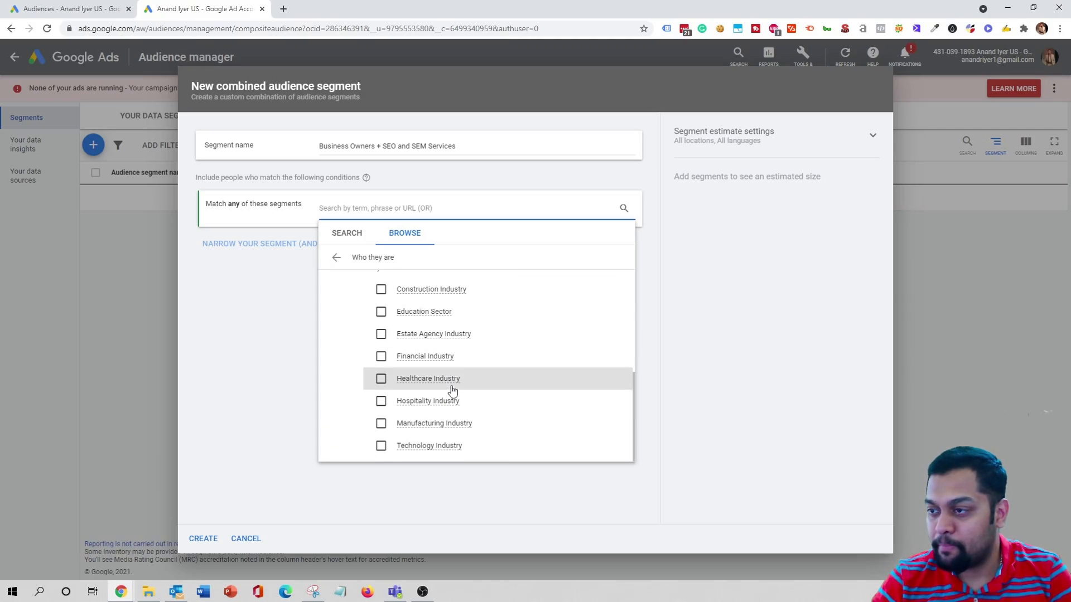
mouse_move(389, 455)
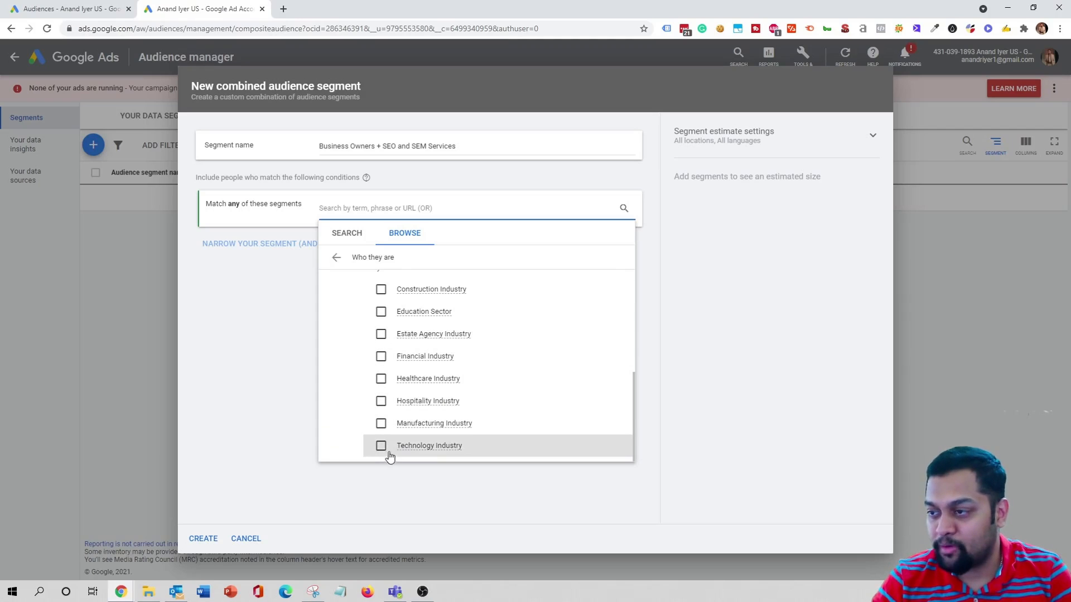
click(380, 446)
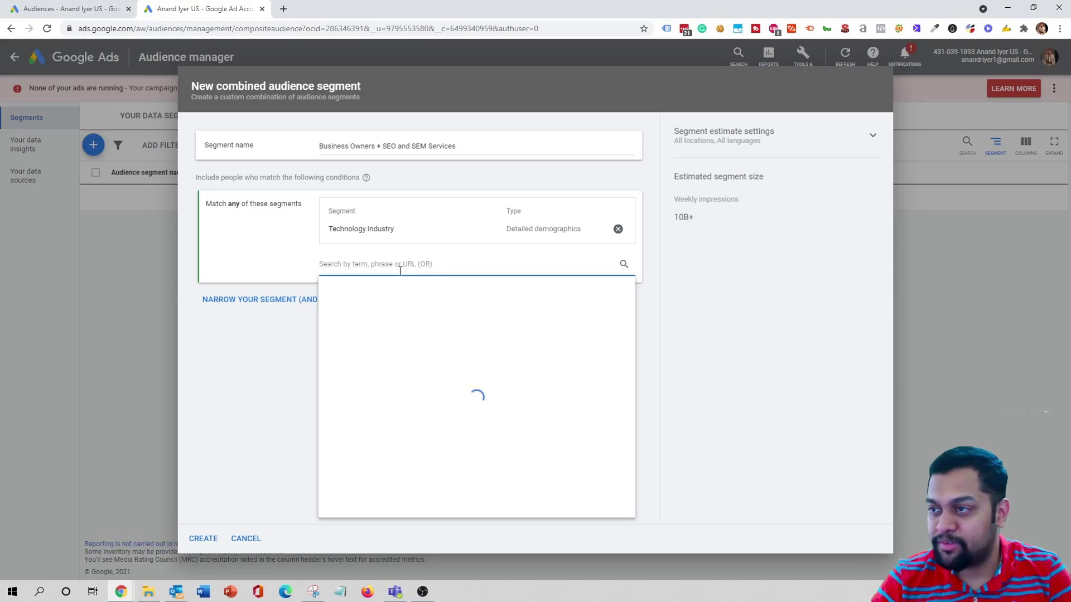
click(428, 263)
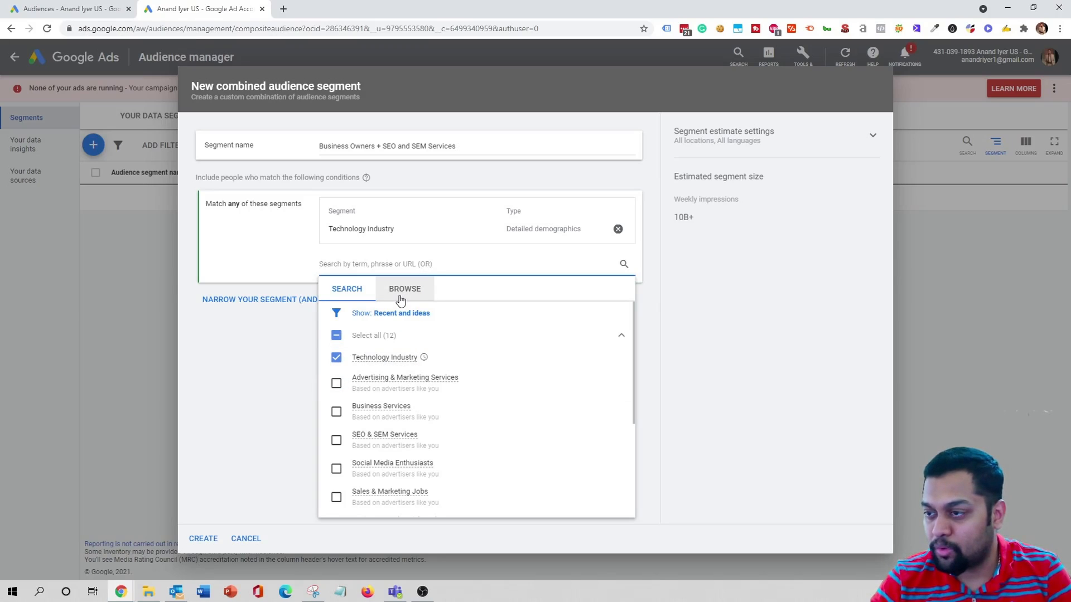
mouse_move(408, 299)
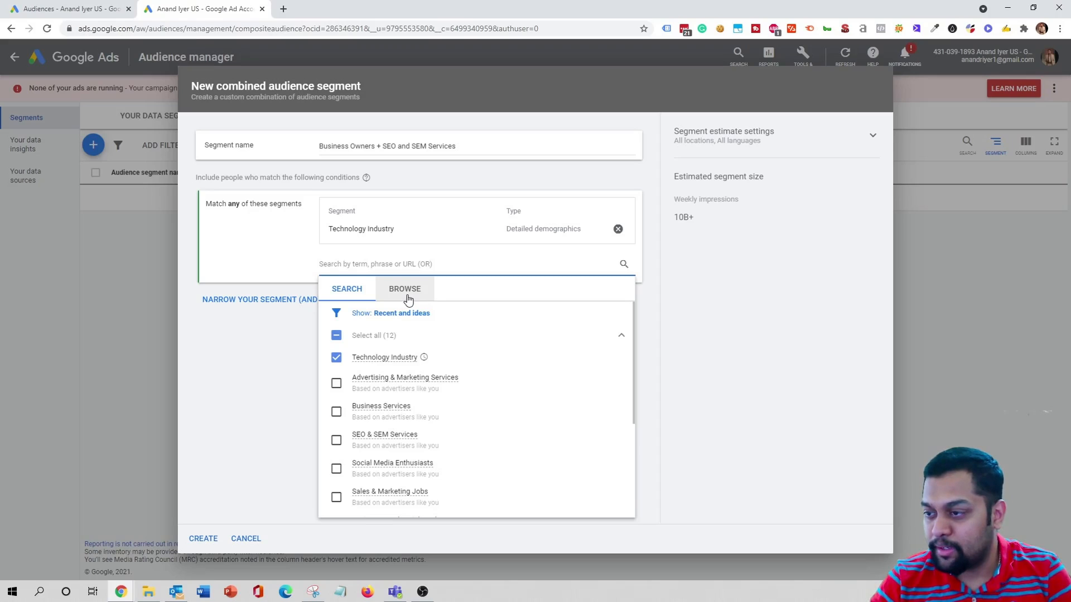
Step: Add the Business Creation life event to the same match-any condition as Technology Industry
click(403, 289)
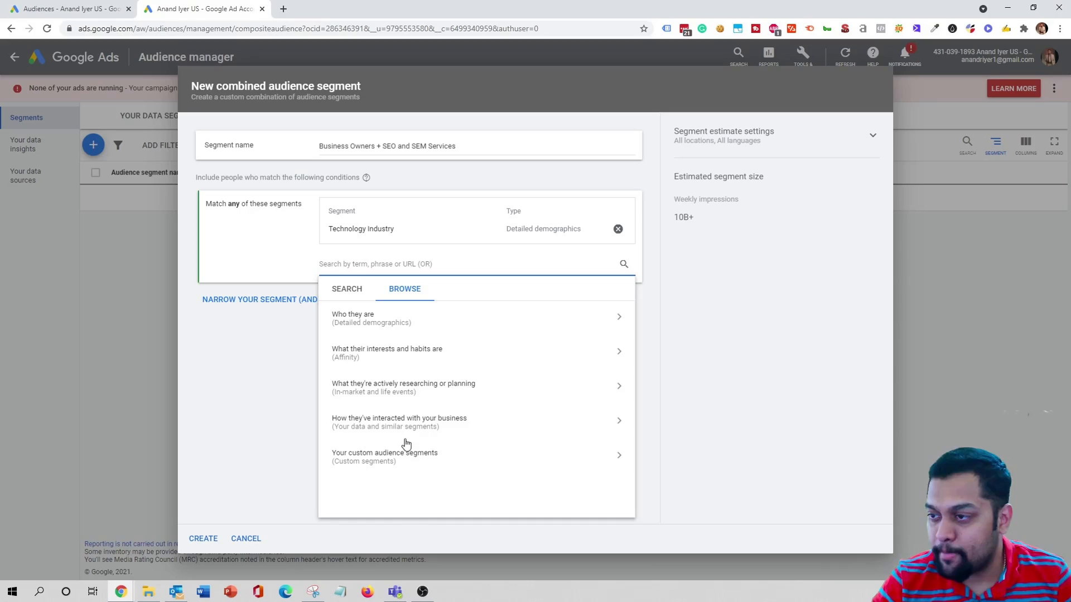
mouse_move(423, 415)
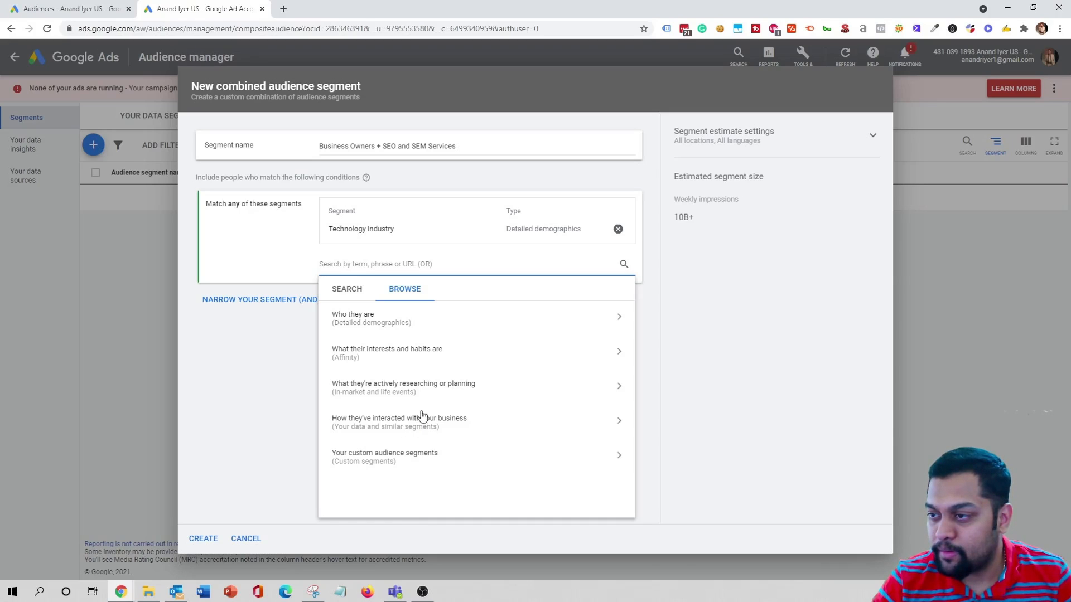
click(402, 384)
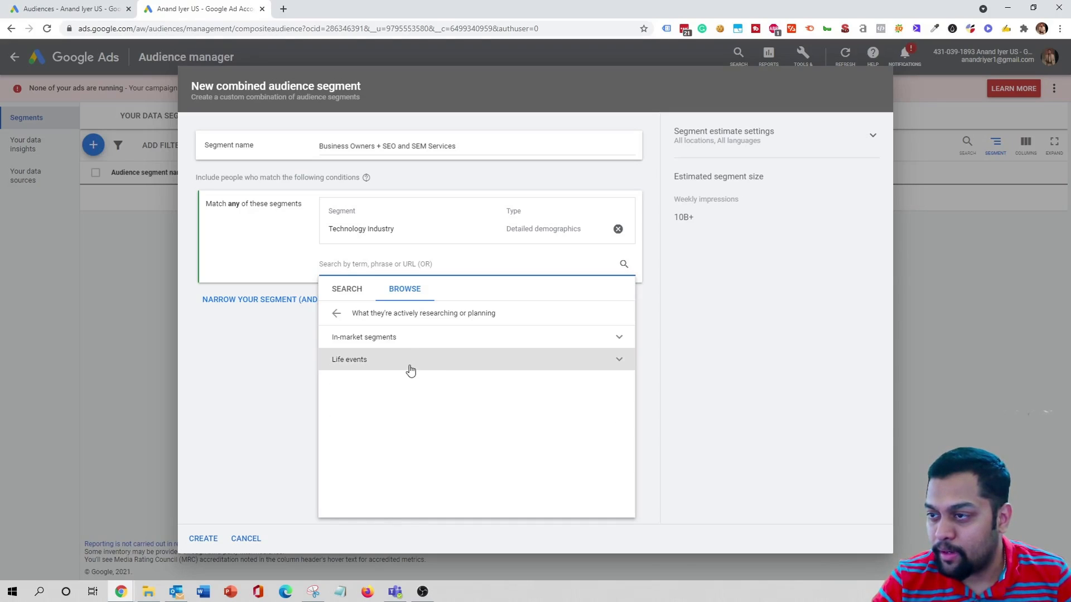
click(348, 359)
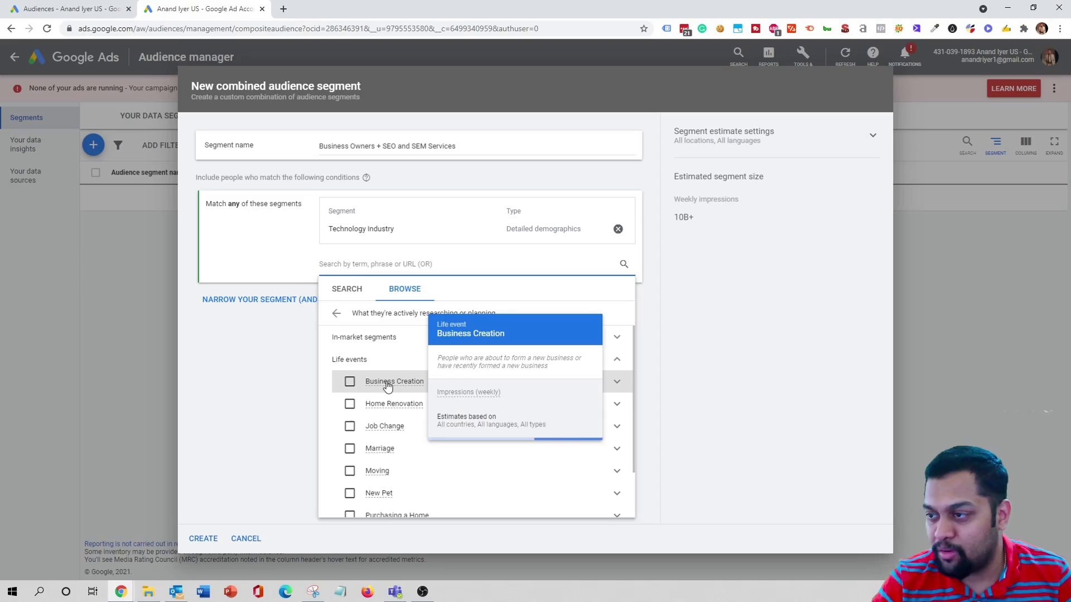
click(349, 381)
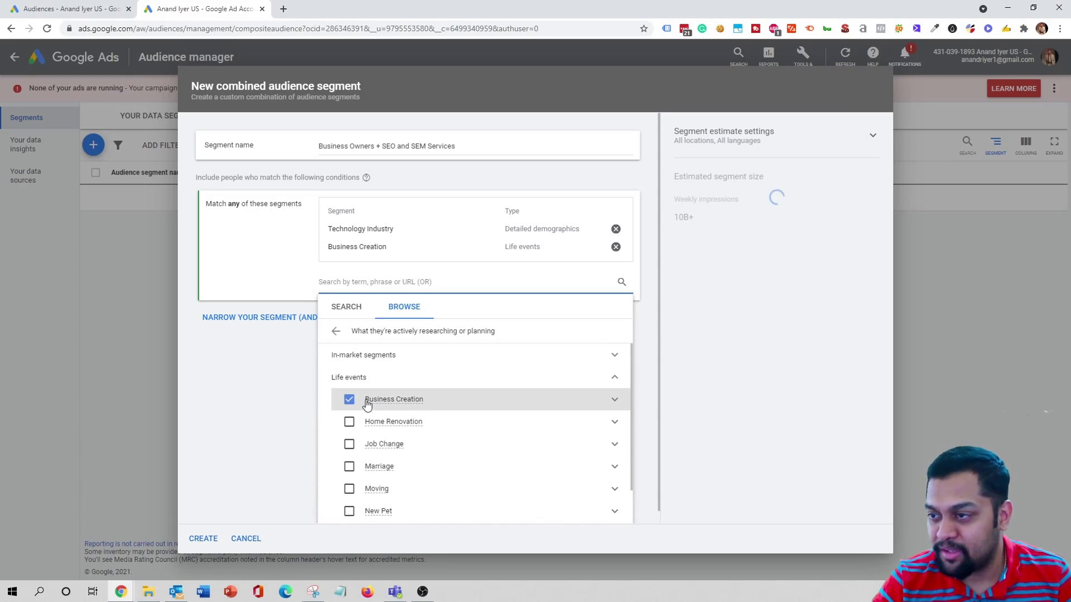
click(614, 399)
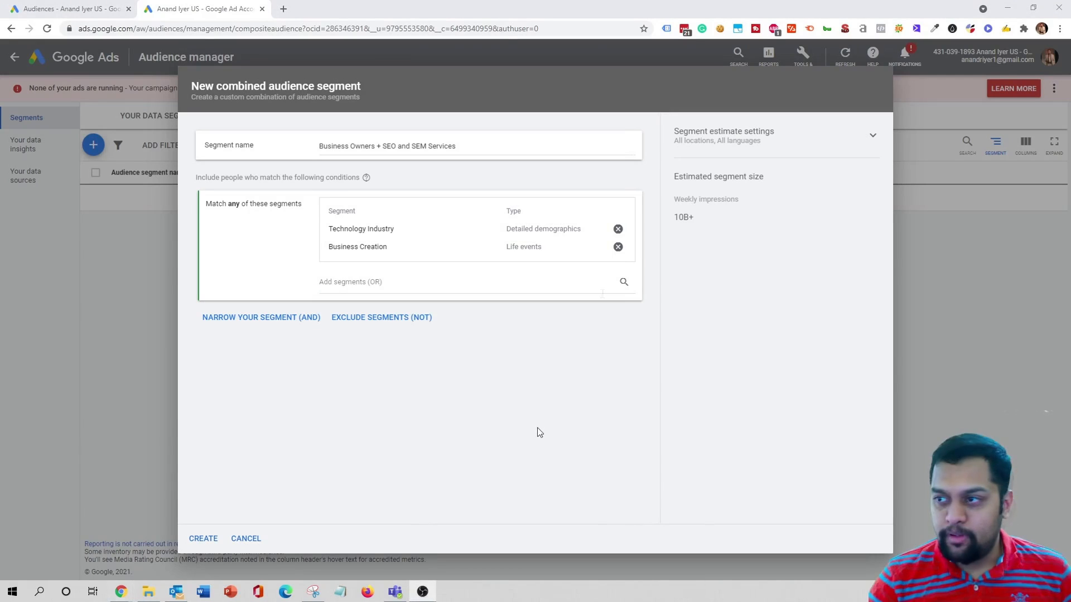
mouse_move(556, 307)
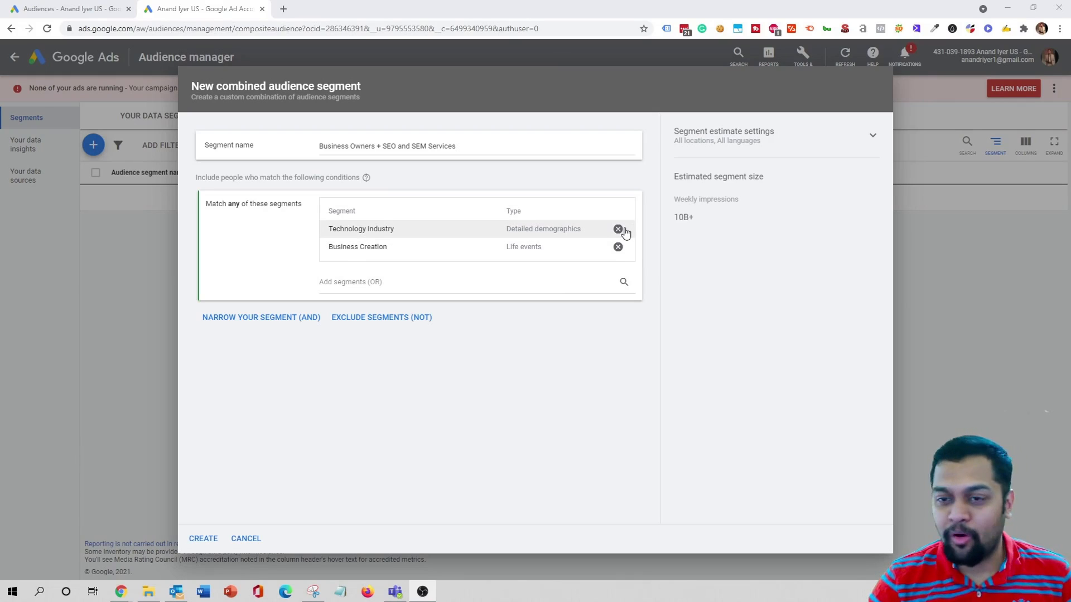
mouse_move(706, 213)
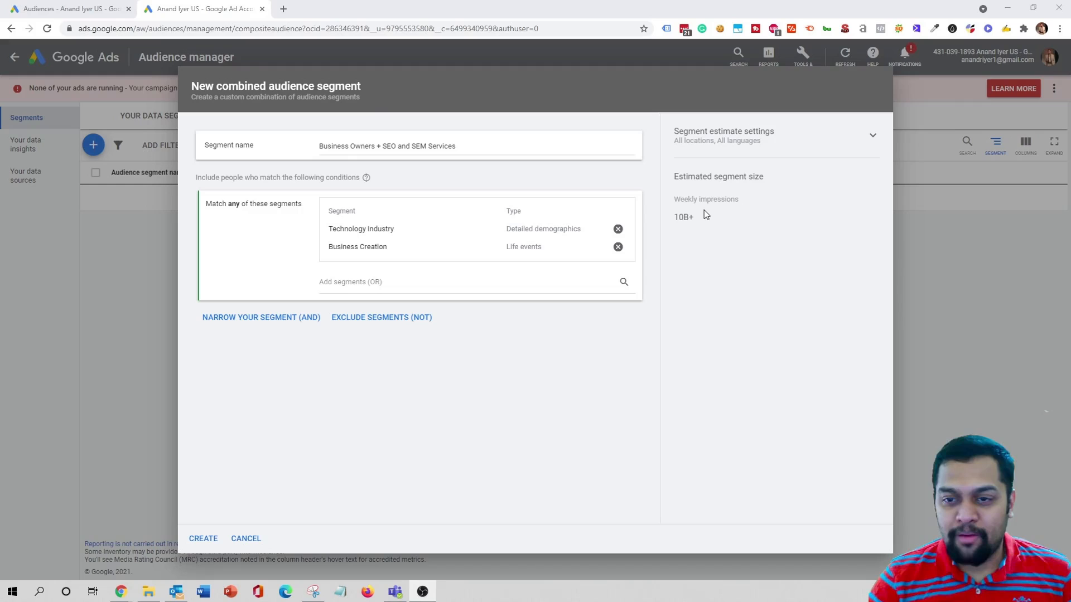
mouse_move(712, 223)
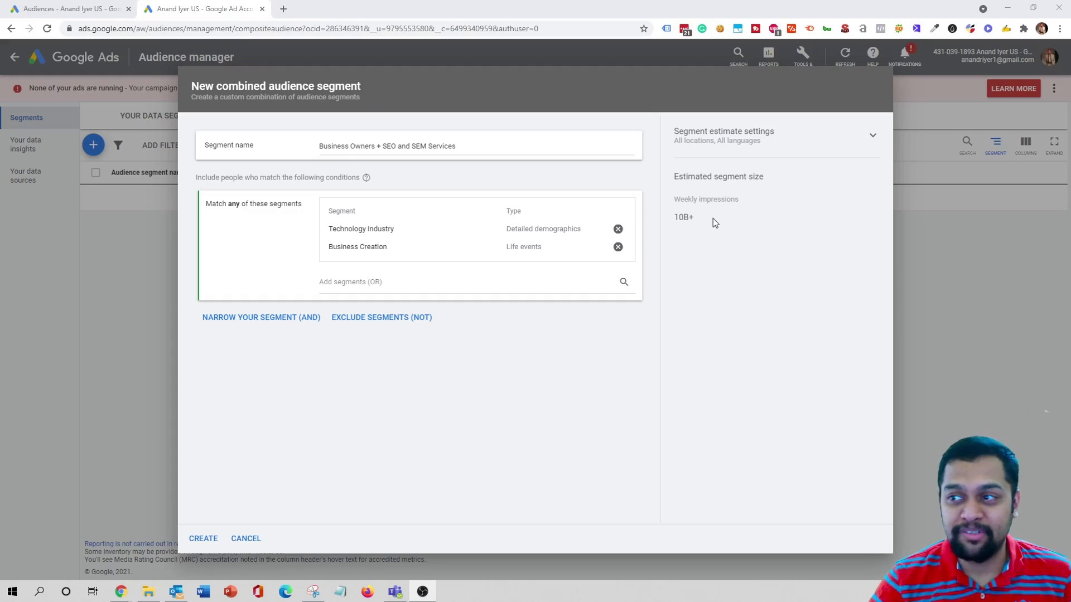
mouse_move(624, 250)
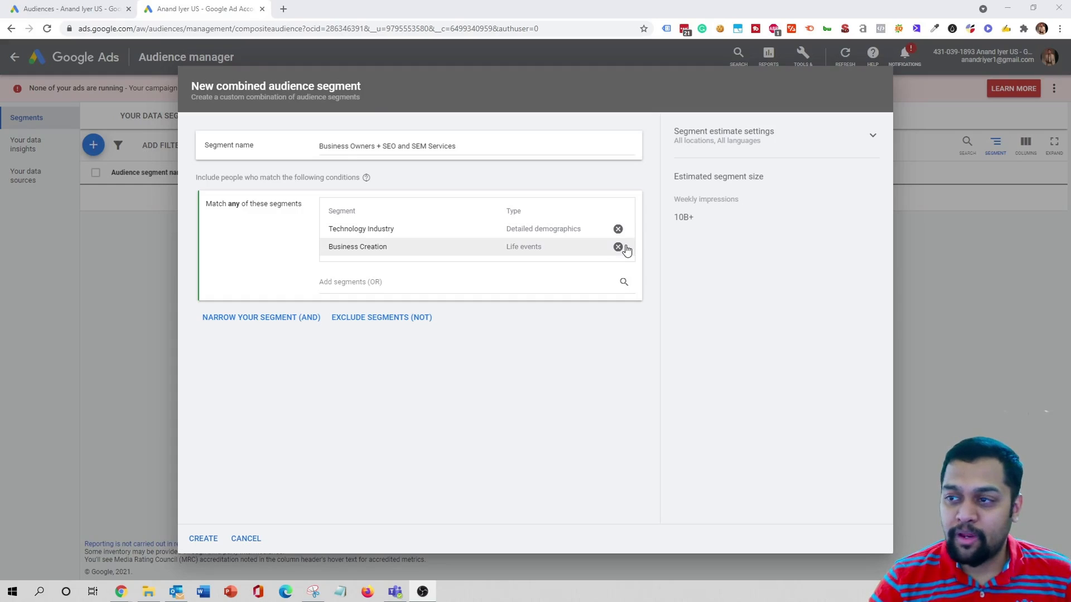
mouse_move(618, 258)
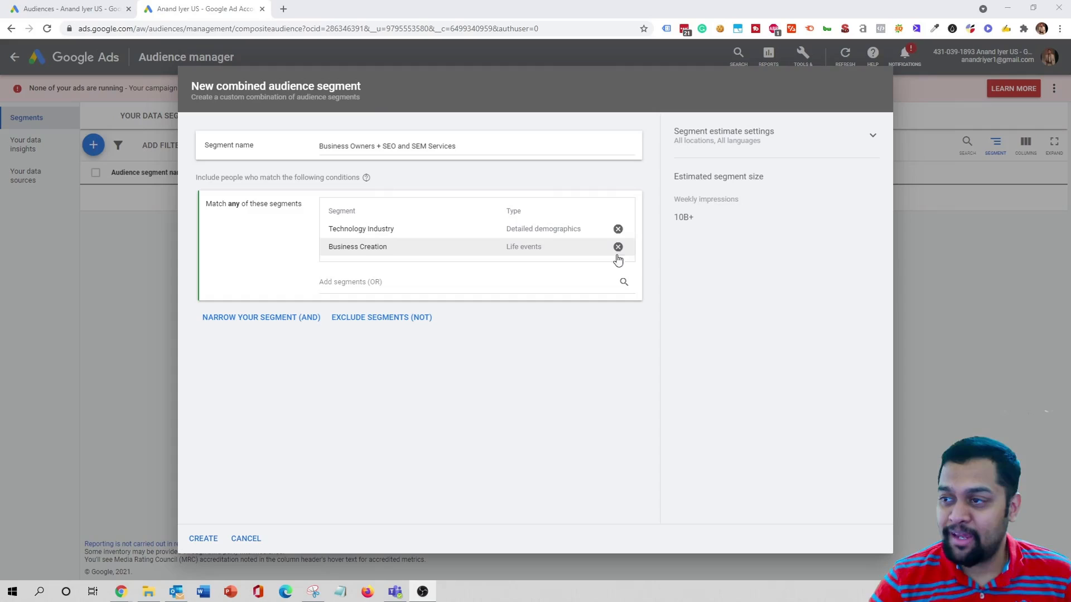
Step: Move Business Creation into a separate must-also (AND) condition, narrowing the estimate to 4.7B
click(618, 246)
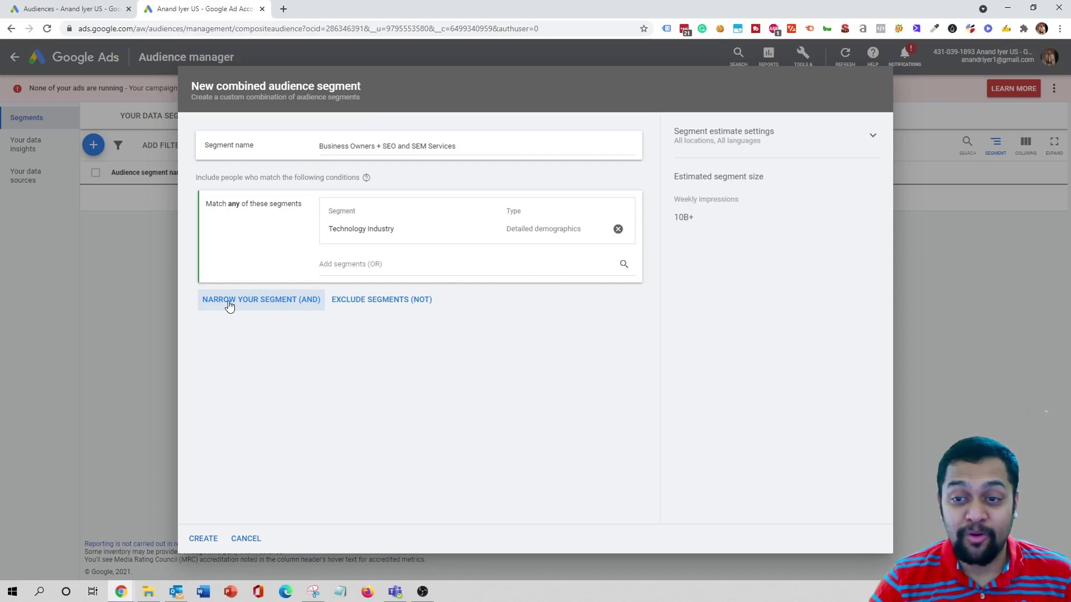
click(261, 299)
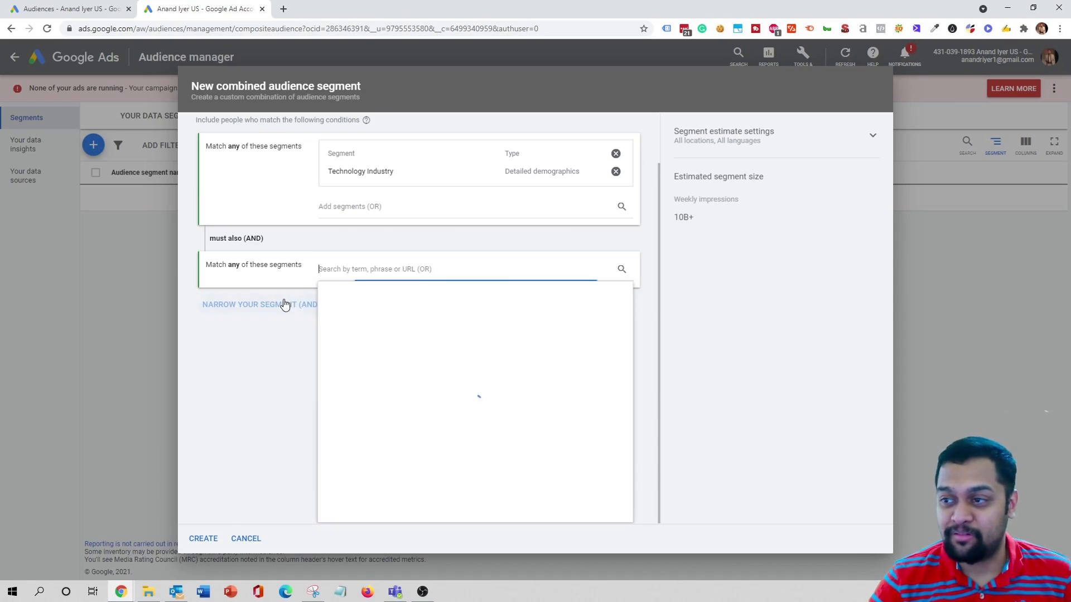
click(465, 269)
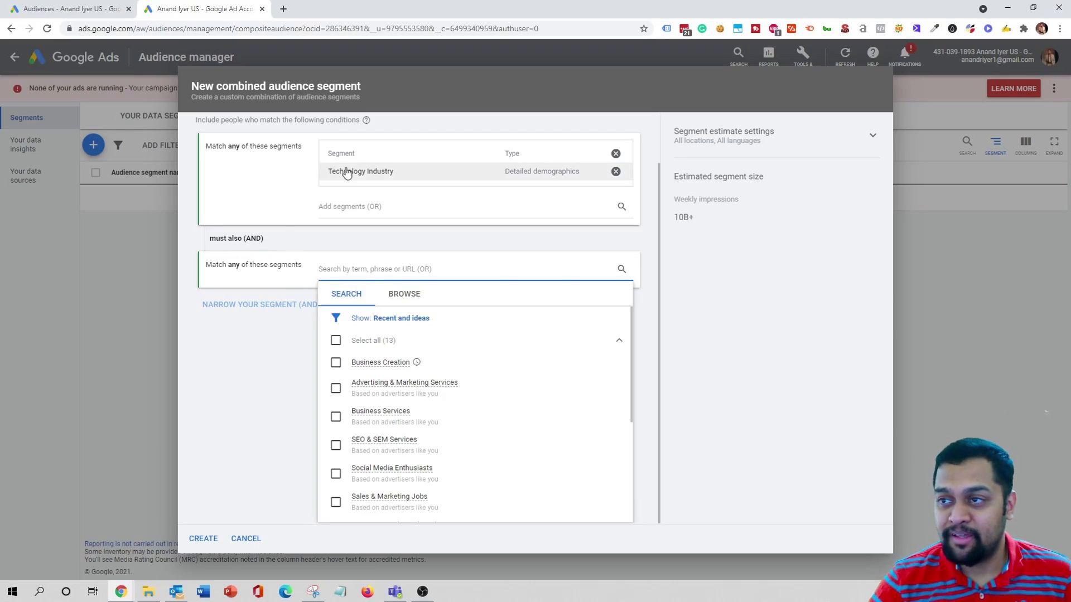
mouse_move(413, 177)
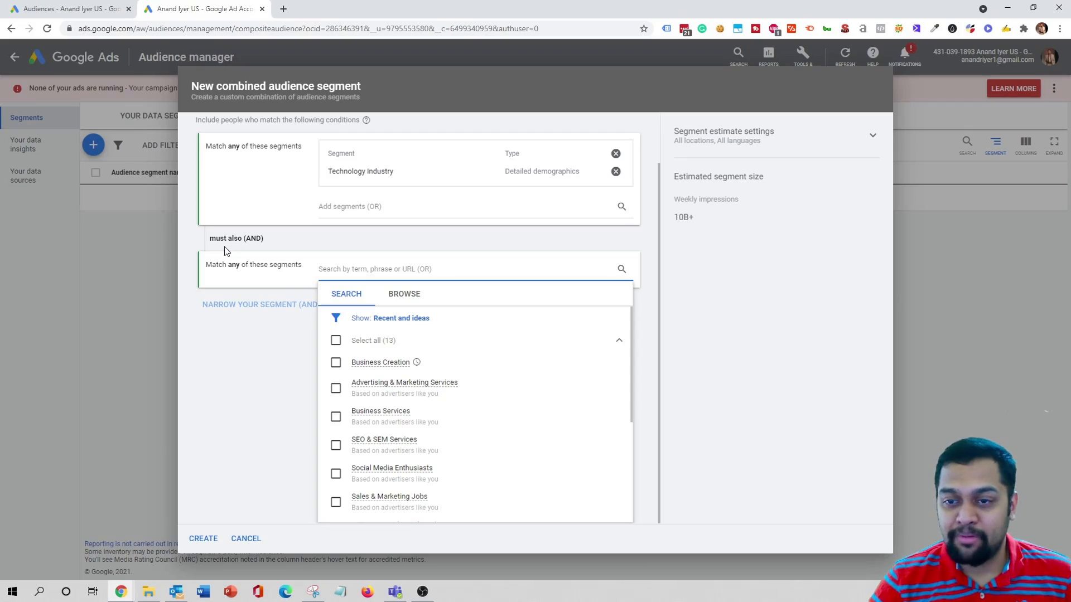
click(404, 295)
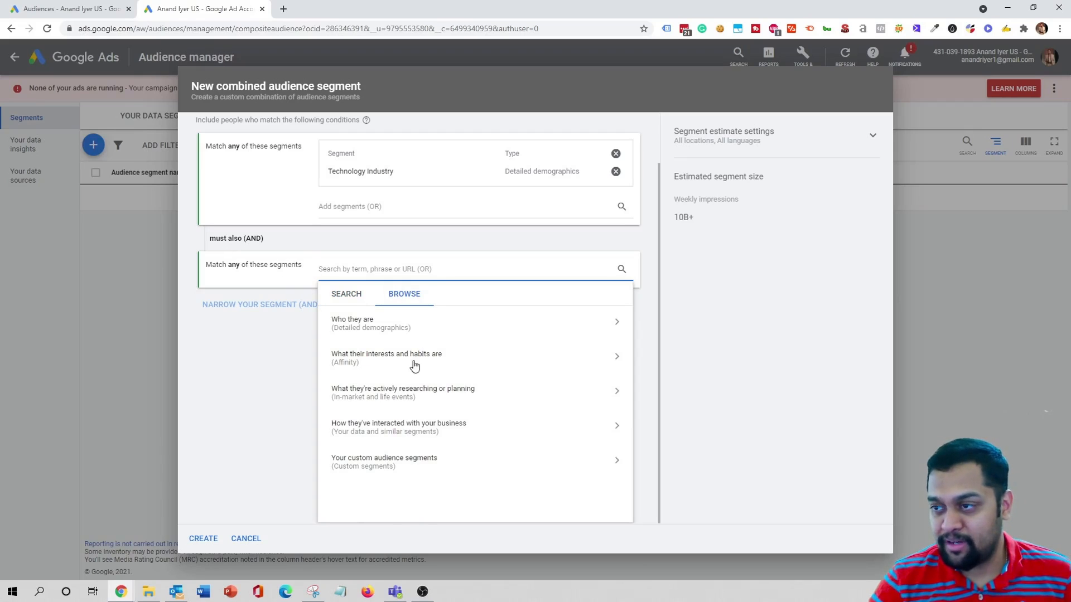
click(403, 388)
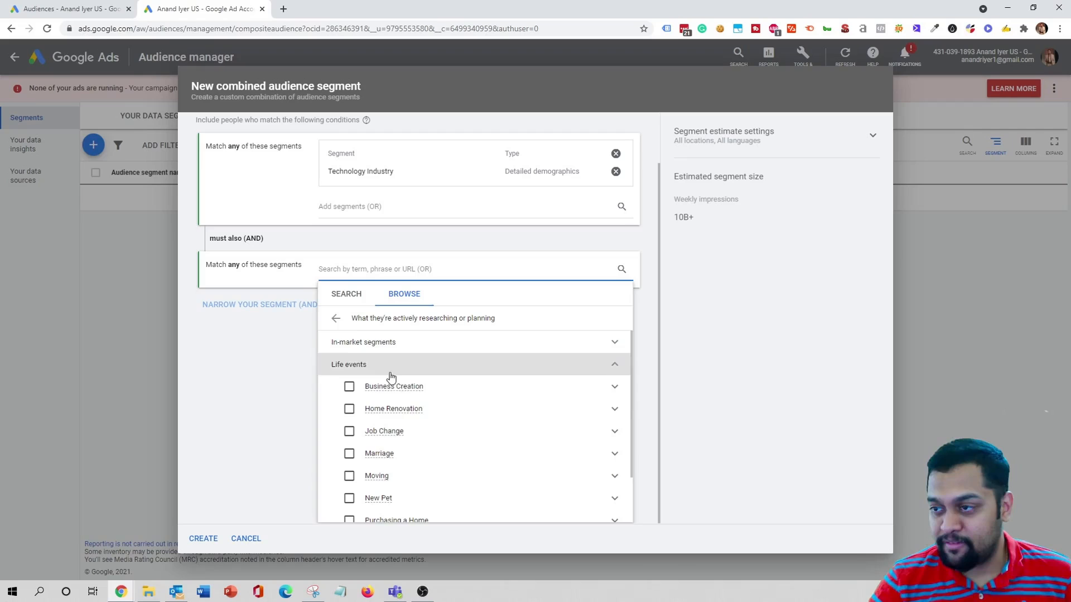
click(347, 385)
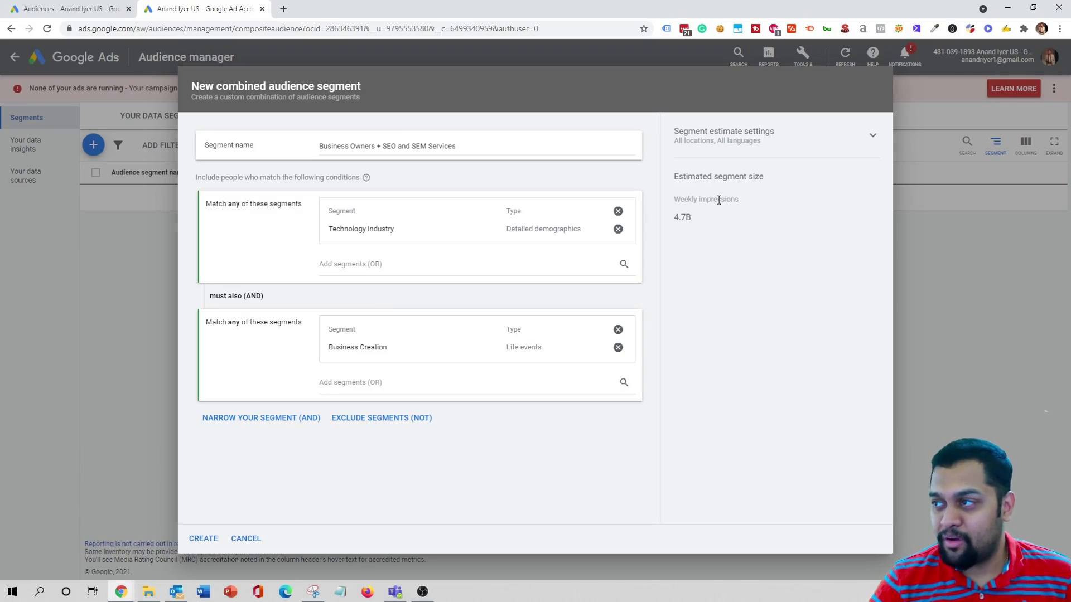
mouse_move(734, 349)
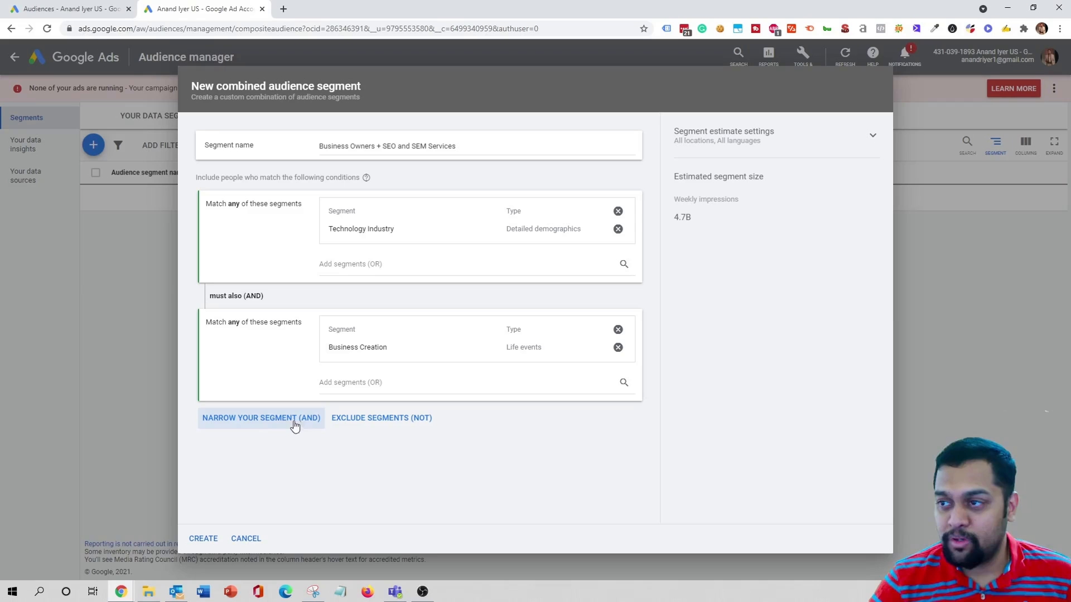
Step: Add a third must-also condition with the Advertising & Marketing Services in-market segment
click(261, 417)
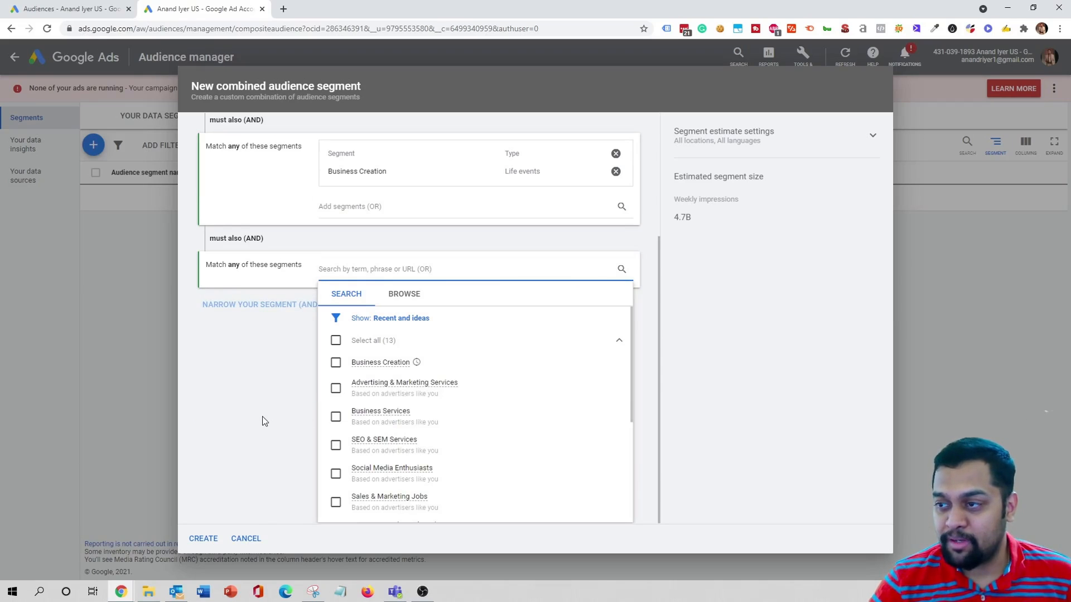
mouse_move(420, 370)
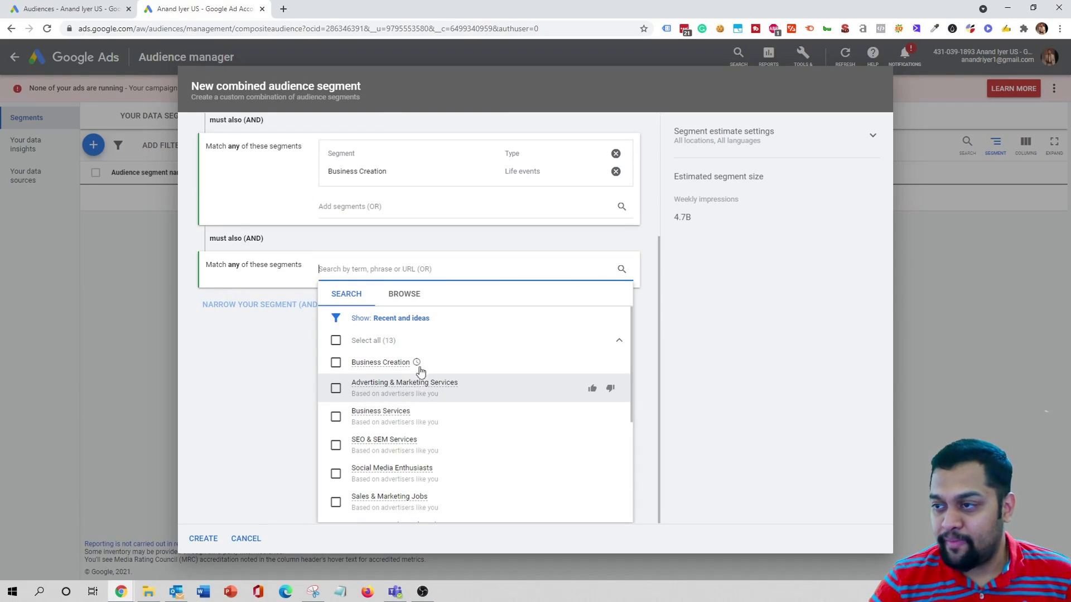
click(404, 295)
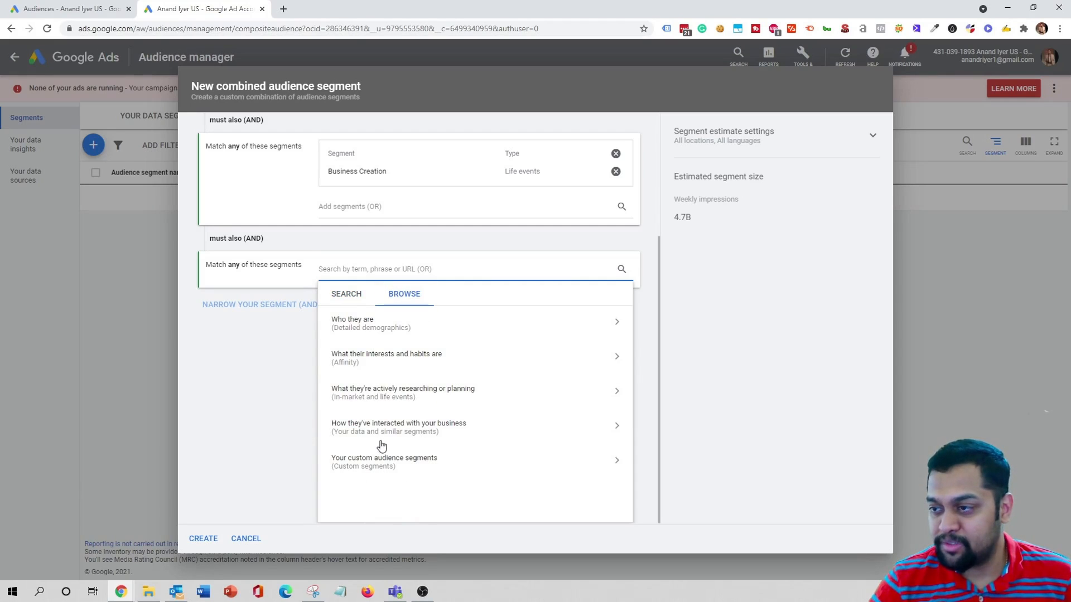
click(403, 392)
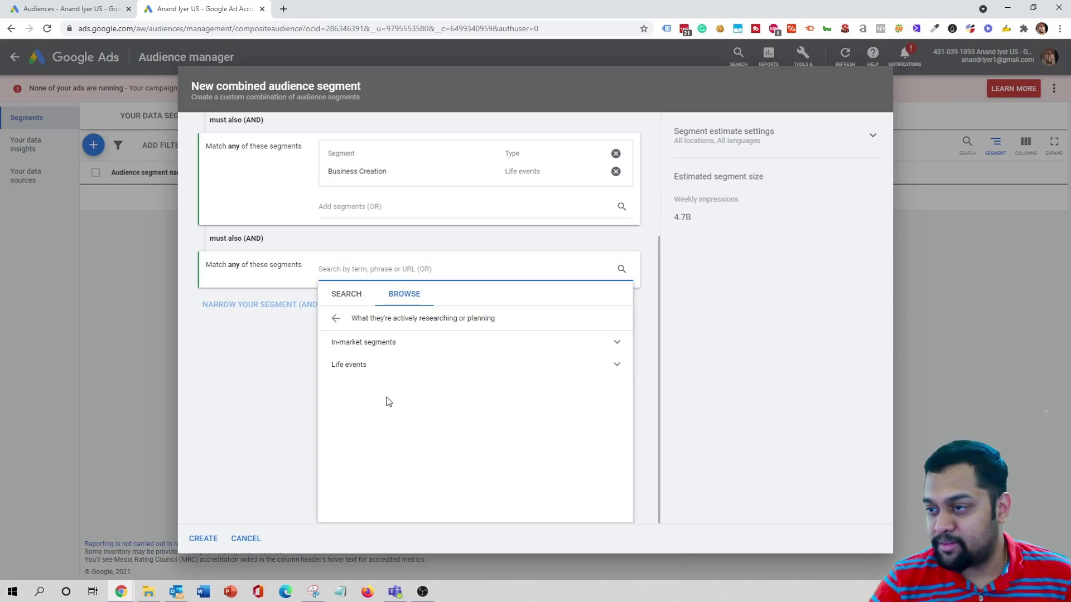
click(363, 343)
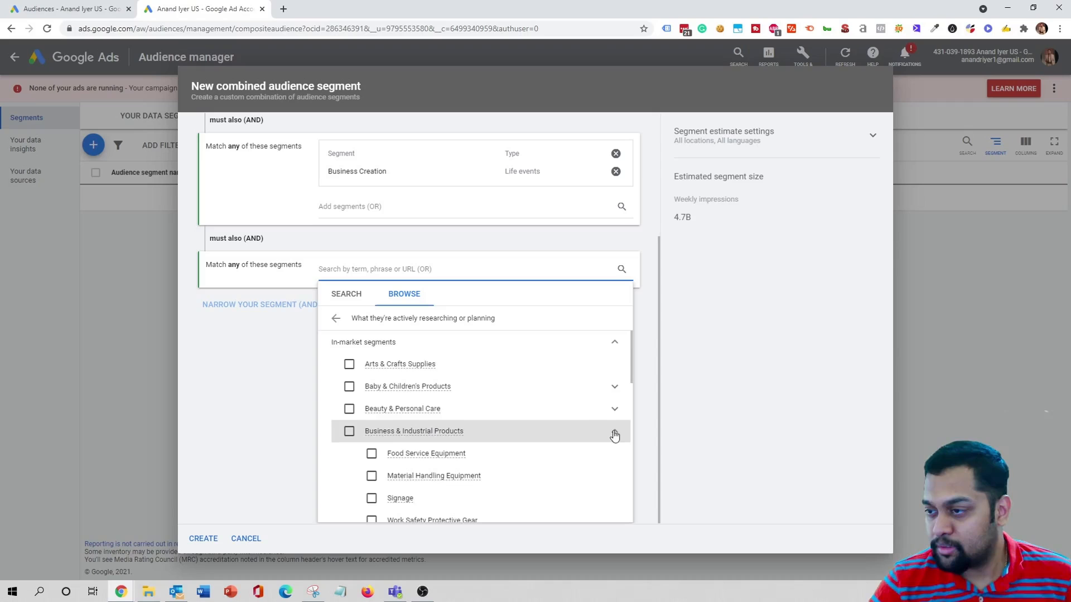
scroll(down, 3)
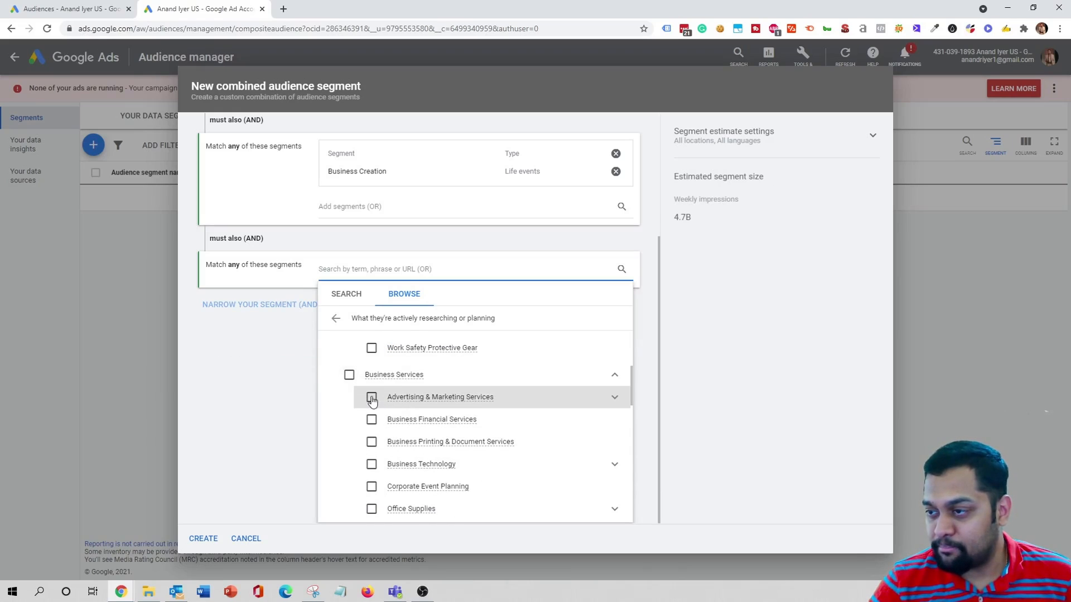
click(371, 397)
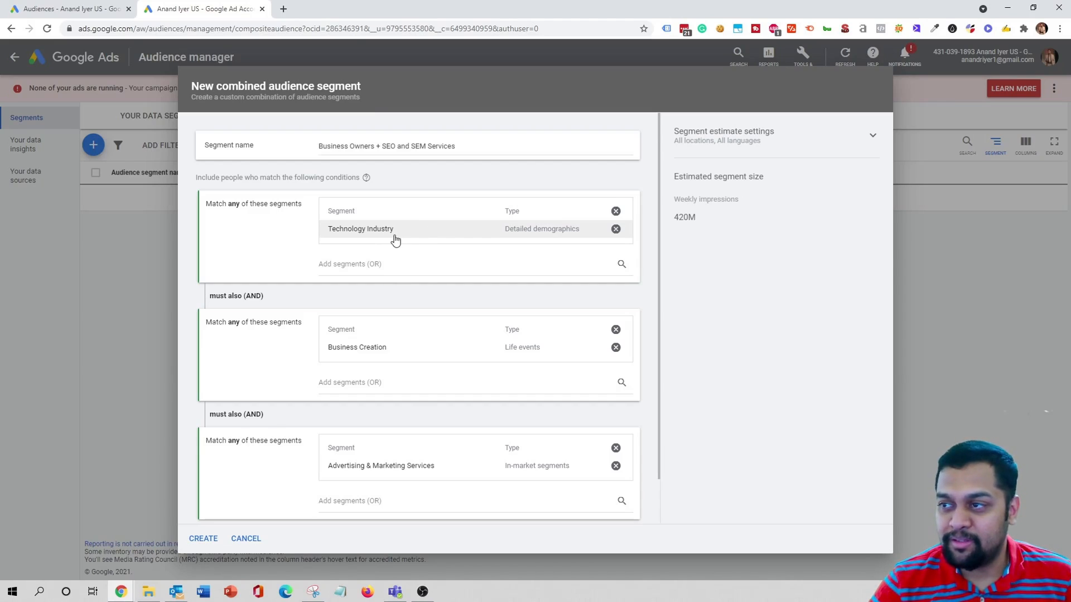
mouse_move(446, 301)
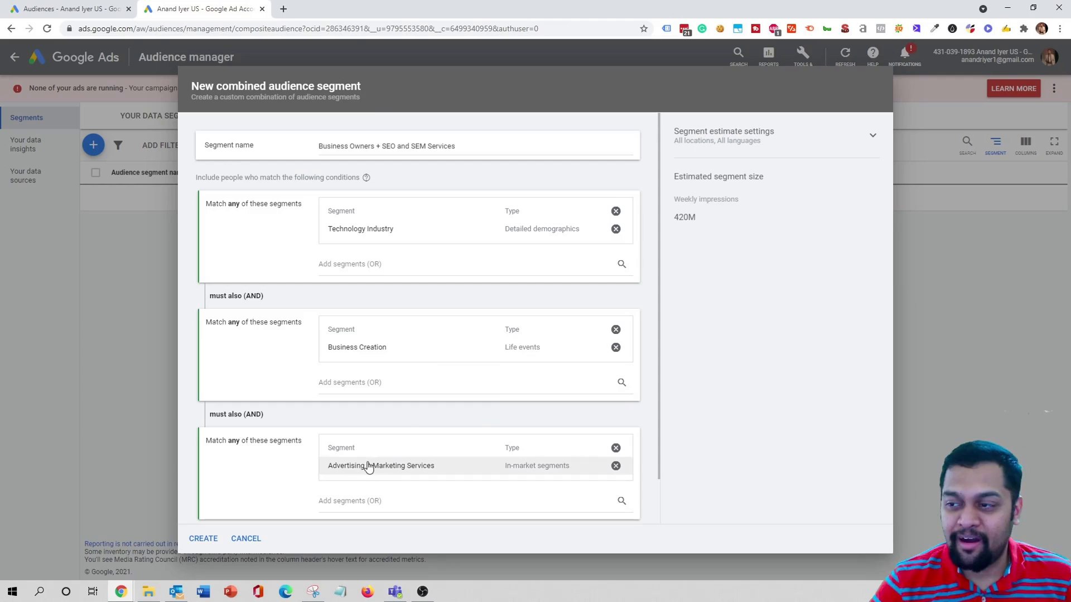
mouse_move(372, 459)
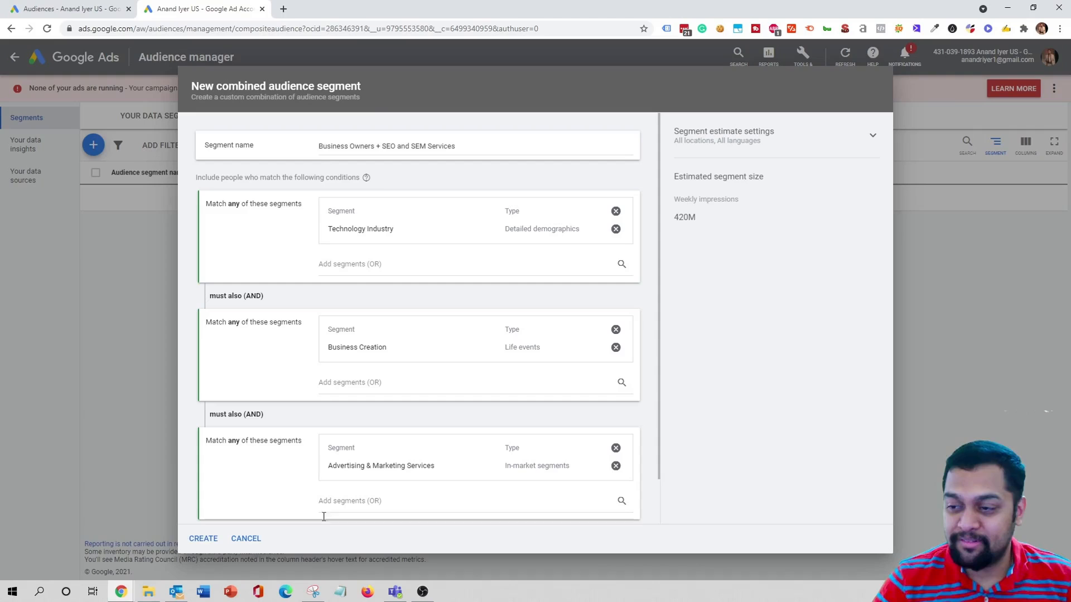
Step: Create the combined segment so it is saved in the segments list
click(203, 538)
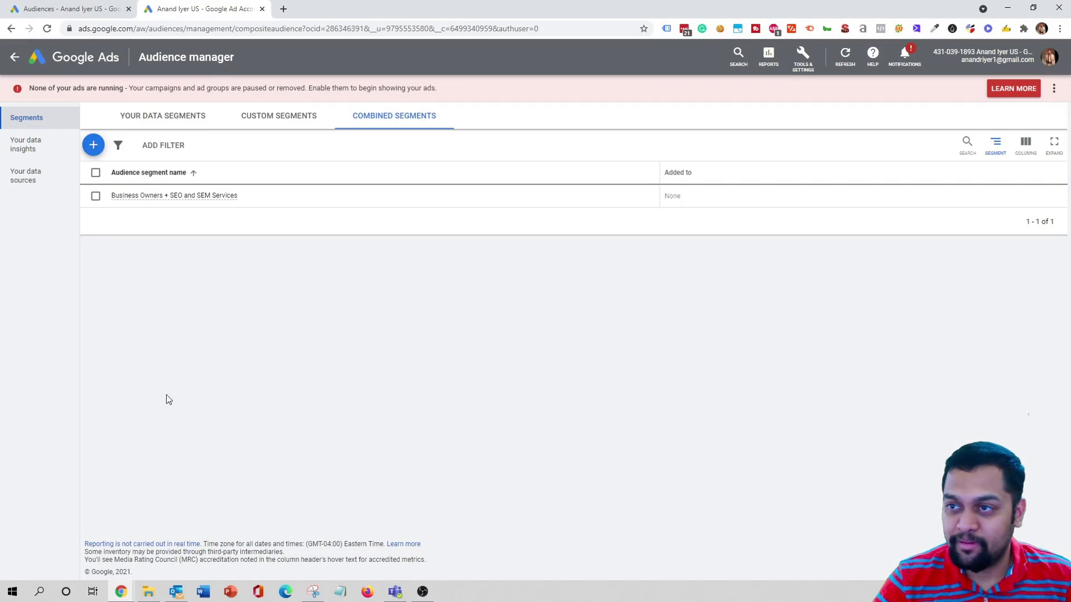
mouse_move(173, 198)
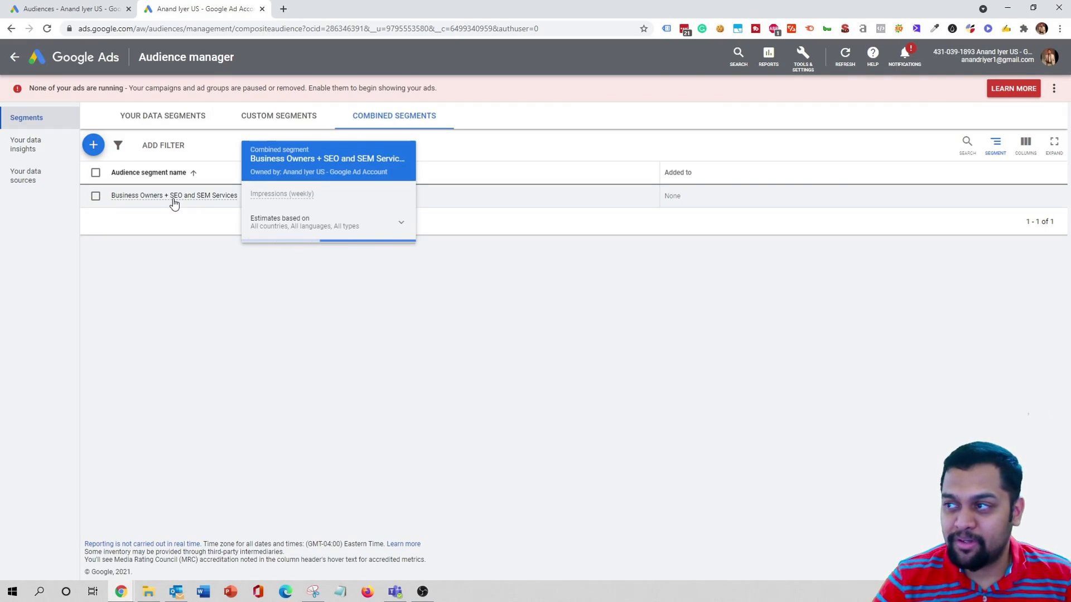
mouse_move(345, 375)
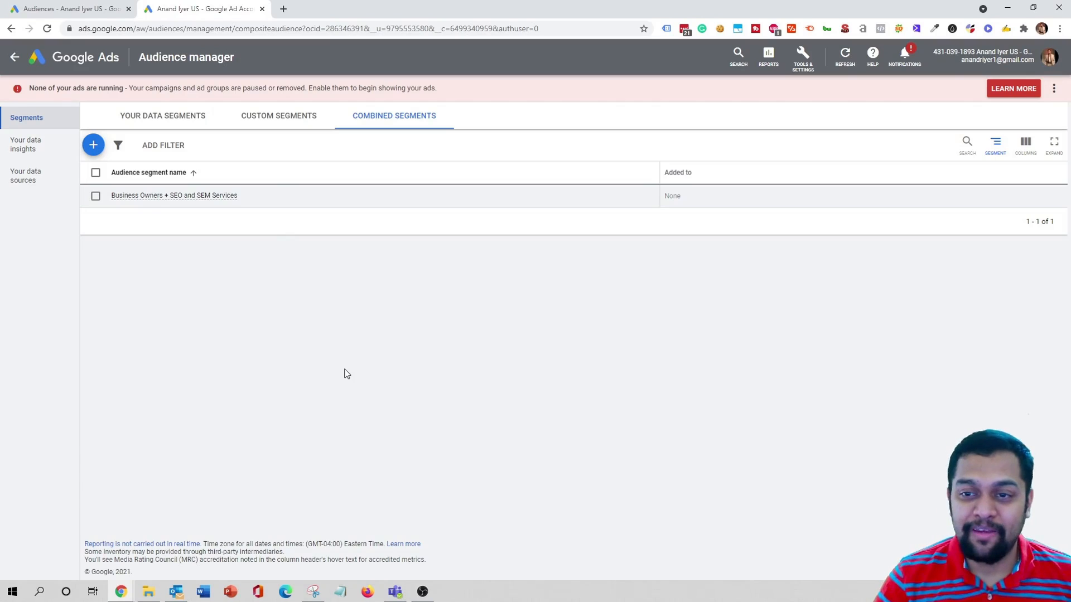
mouse_move(187, 211)
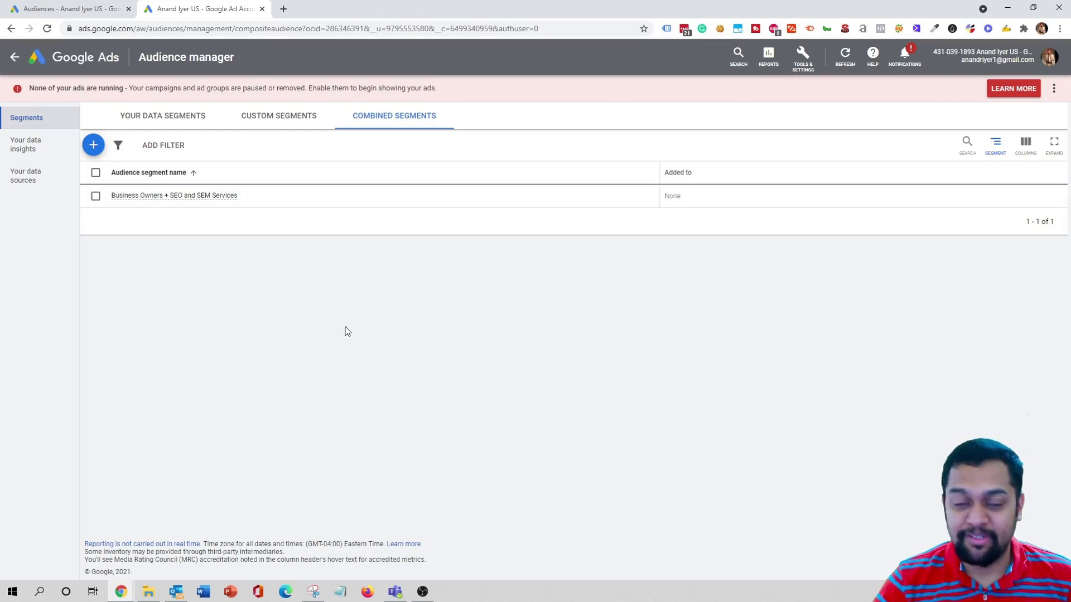
mouse_move(409, 364)
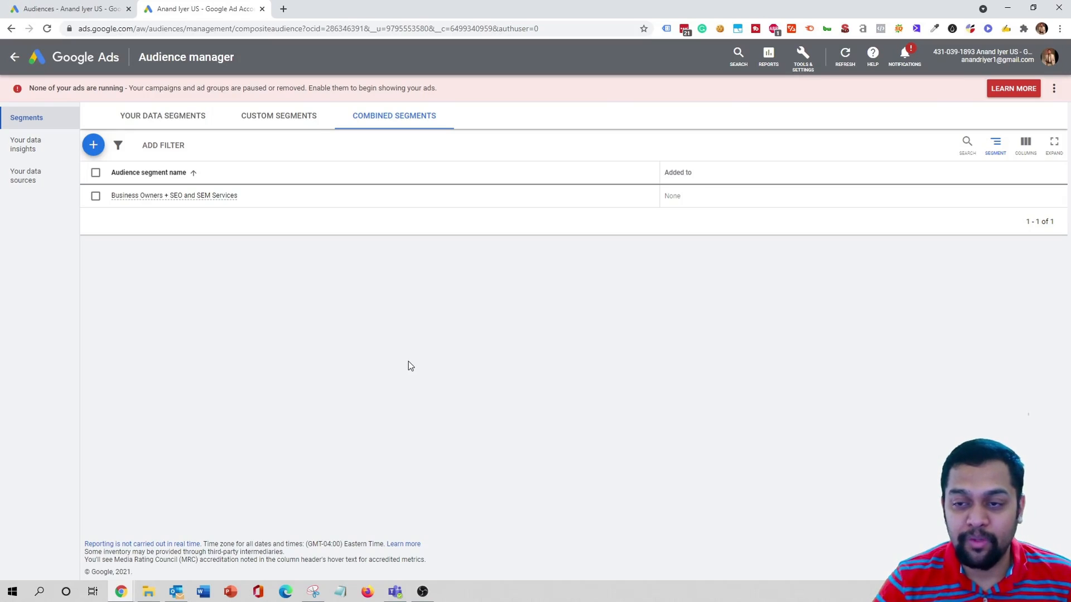
mouse_move(336, 299)
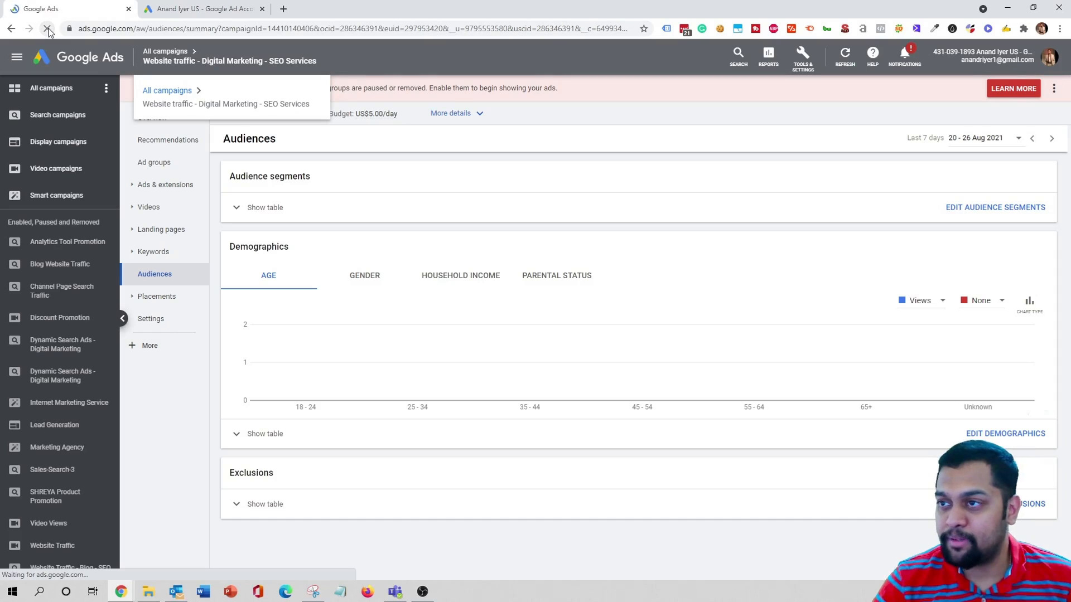
Step: Reload the campaign's Audiences page and start editing audience segments for the ad group
click(45, 27)
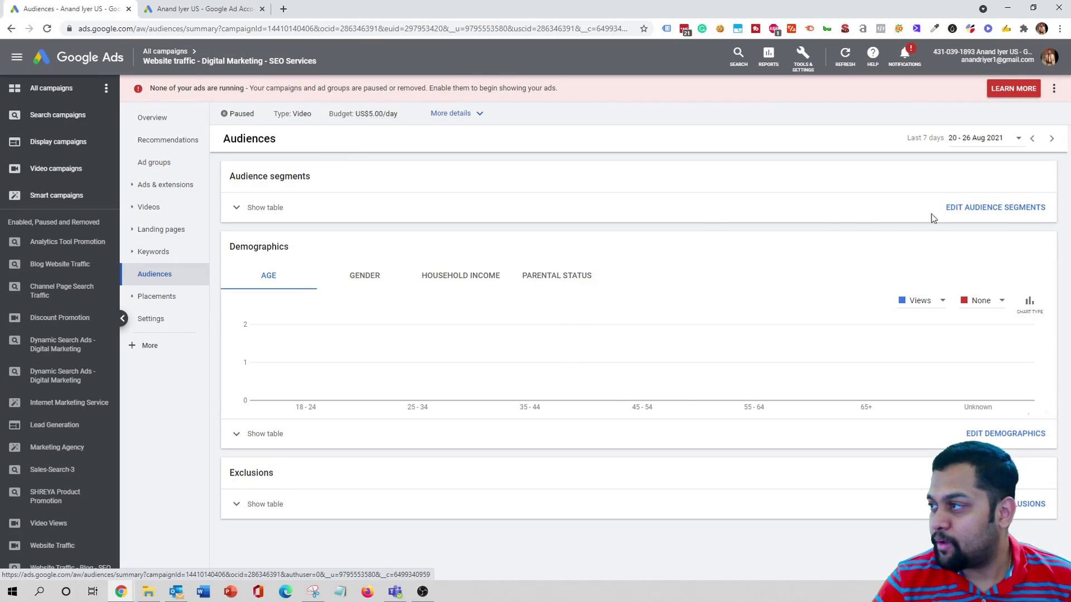
click(995, 207)
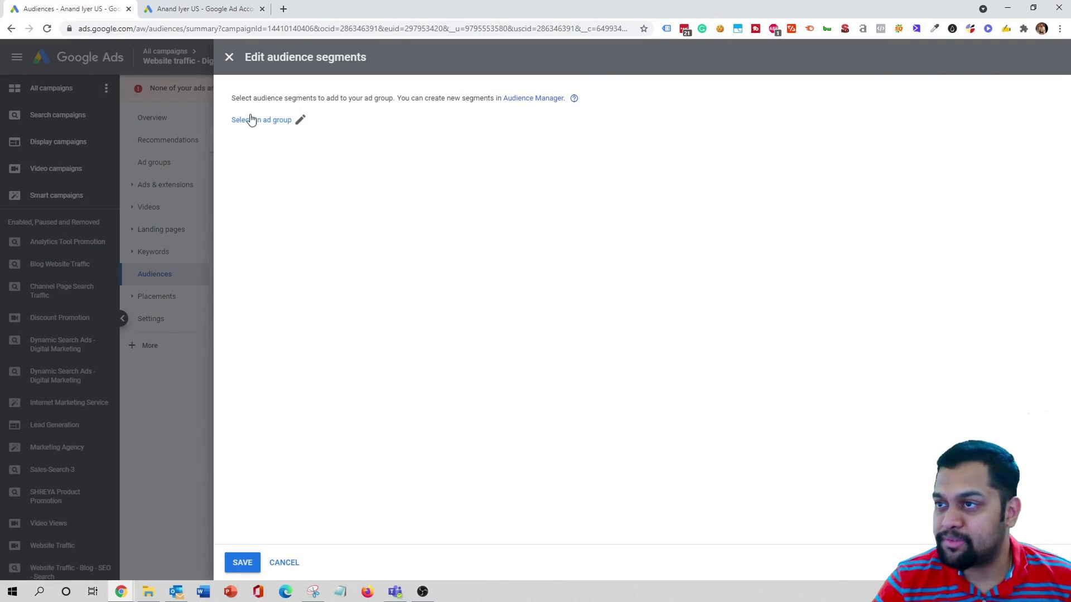
click(261, 119)
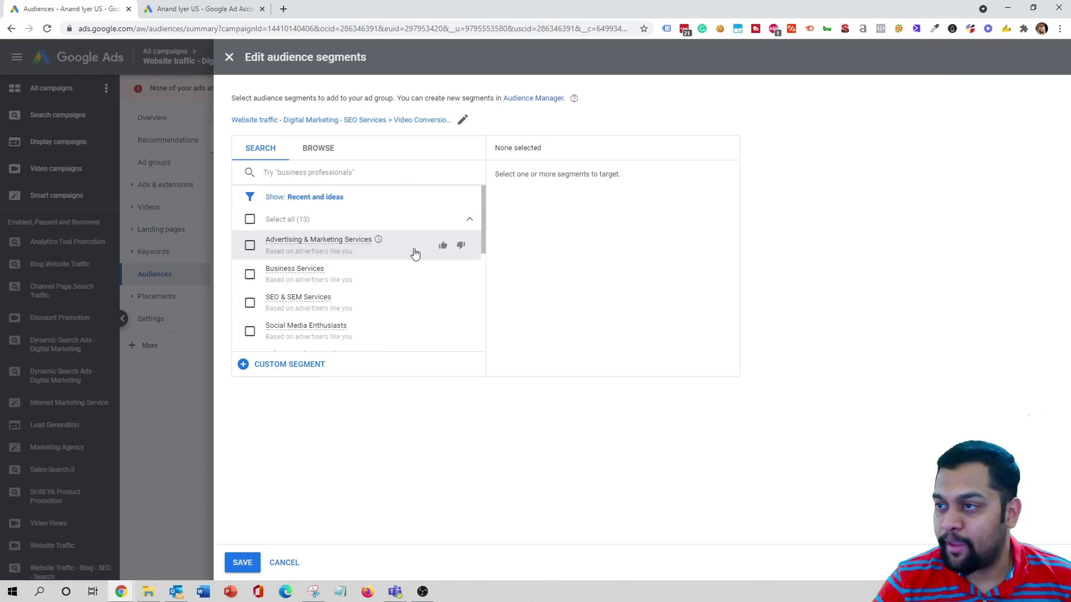
scroll(down, 3)
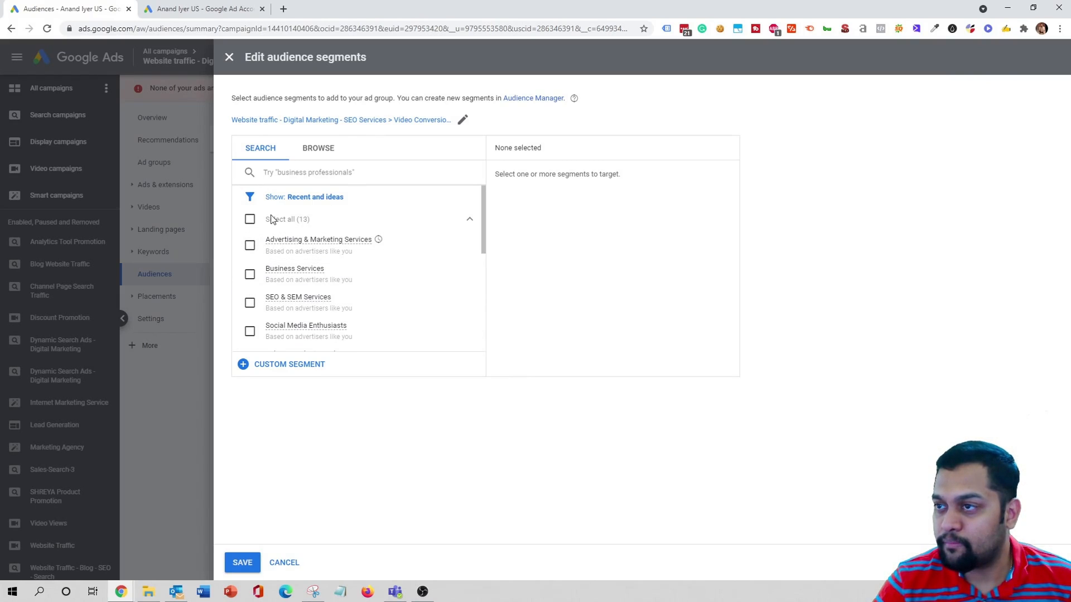
Step: Browse Other segments to confirm the new combined segment is available, then go to All campaigns
click(318, 148)
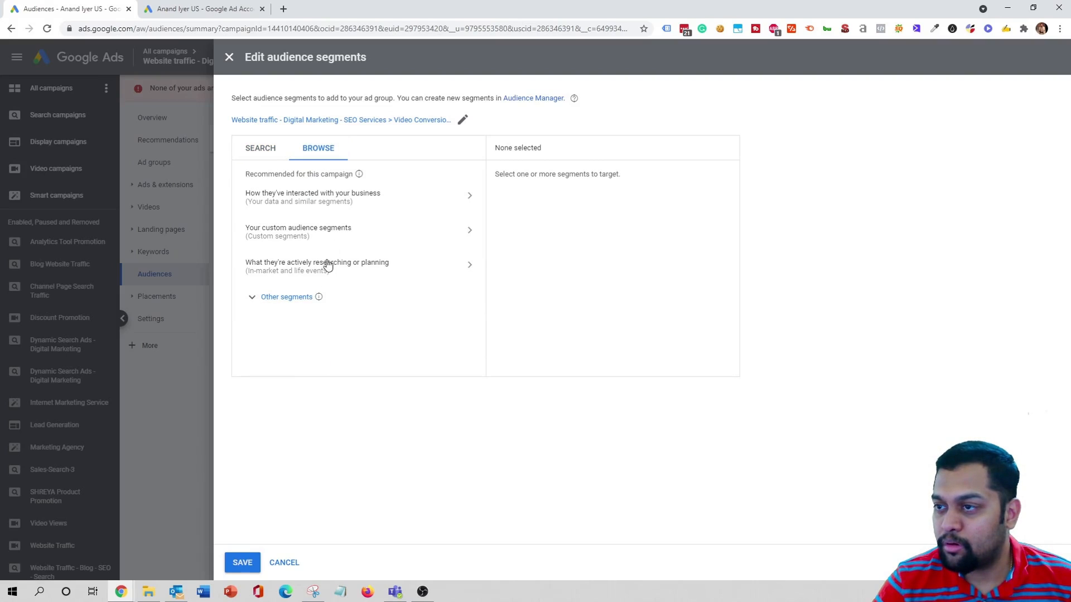
click(285, 297)
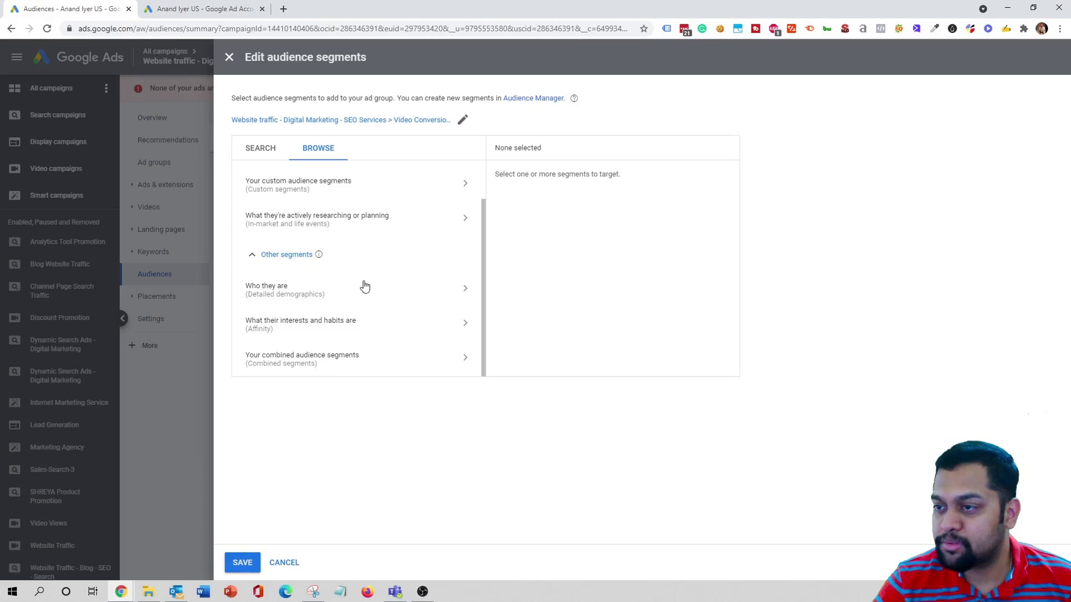
click(302, 355)
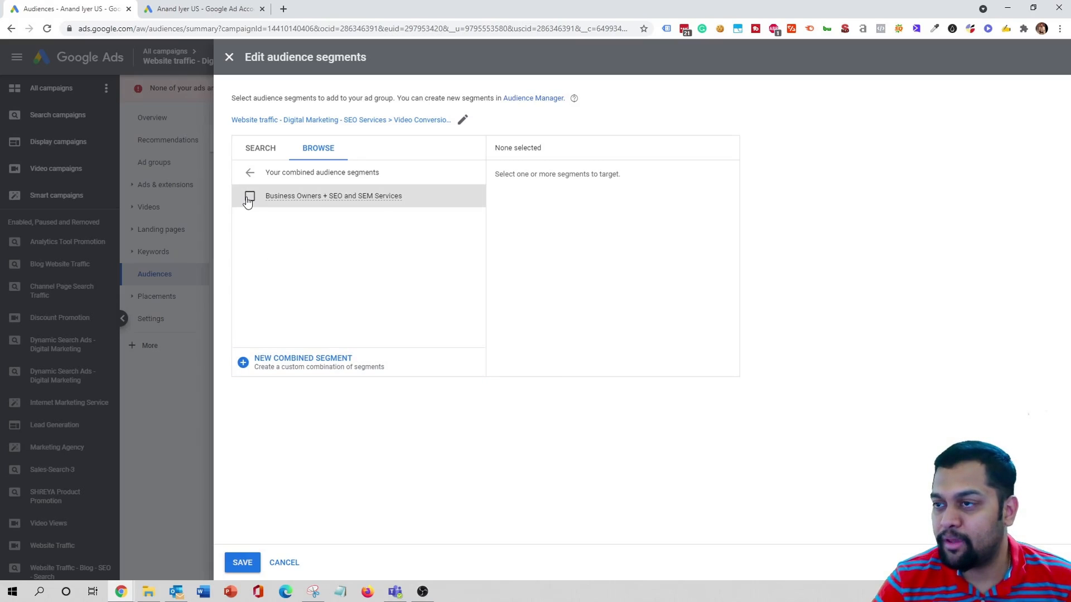
click(284, 563)
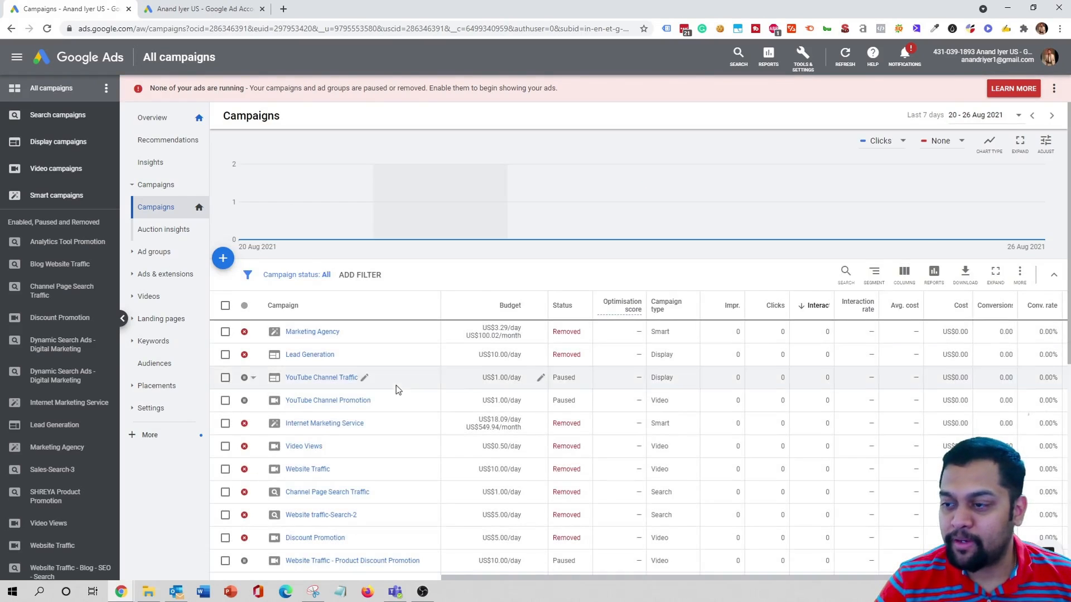
Step: Edit the campaign's audience segments for the Video Conversions ad group
scroll(down, 3)
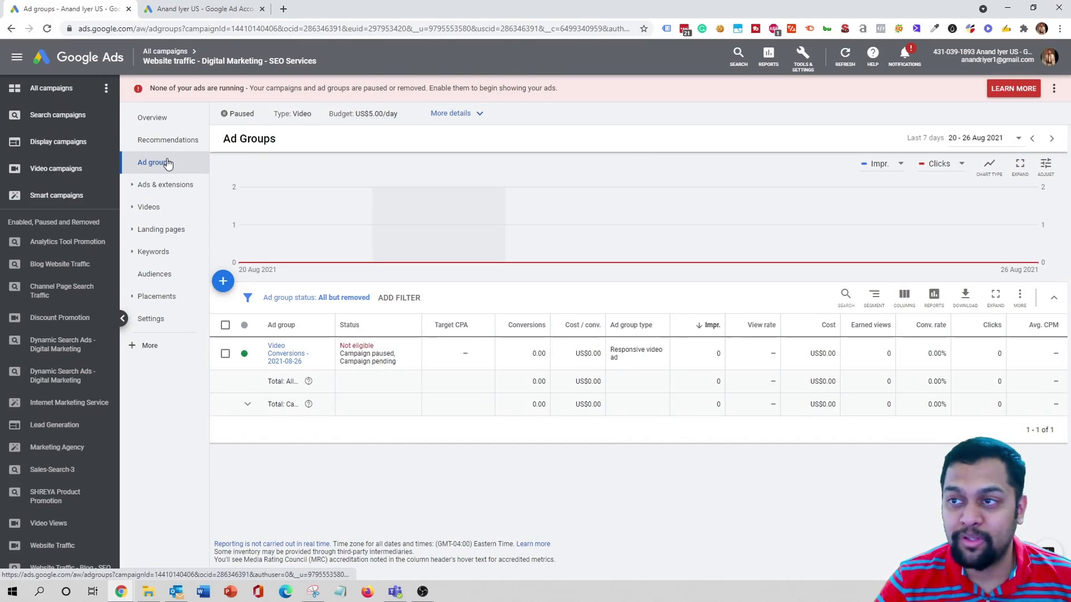
mouse_move(178, 168)
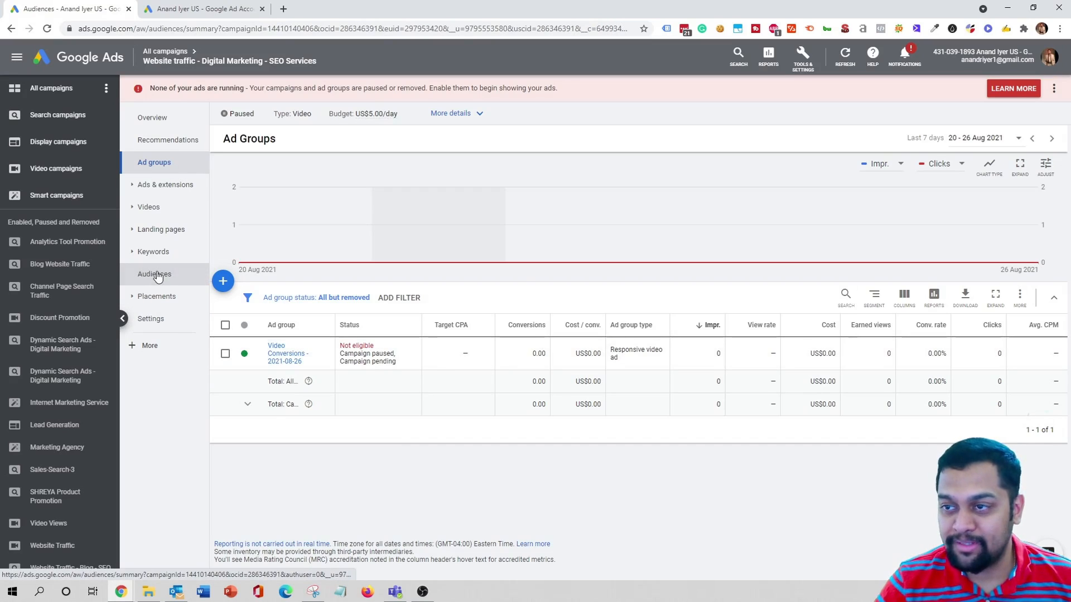
click(154, 274)
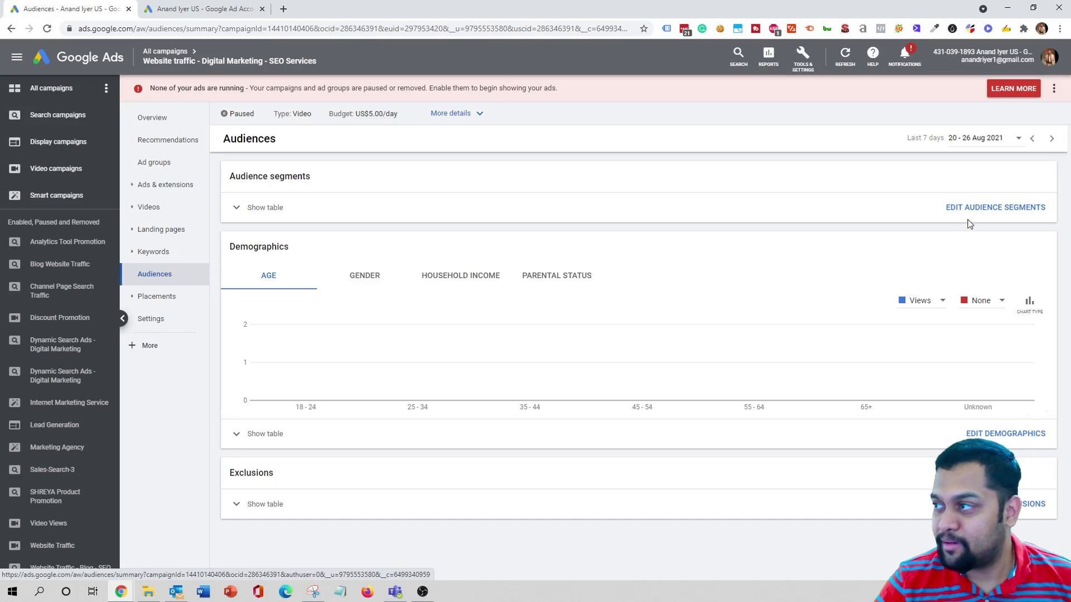
click(995, 207)
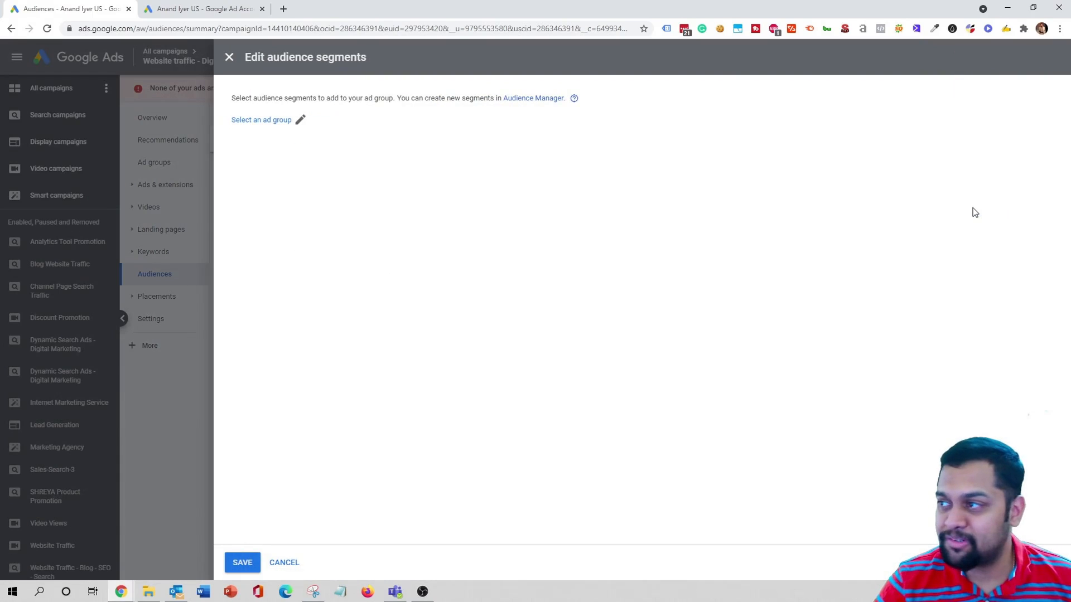
click(261, 119)
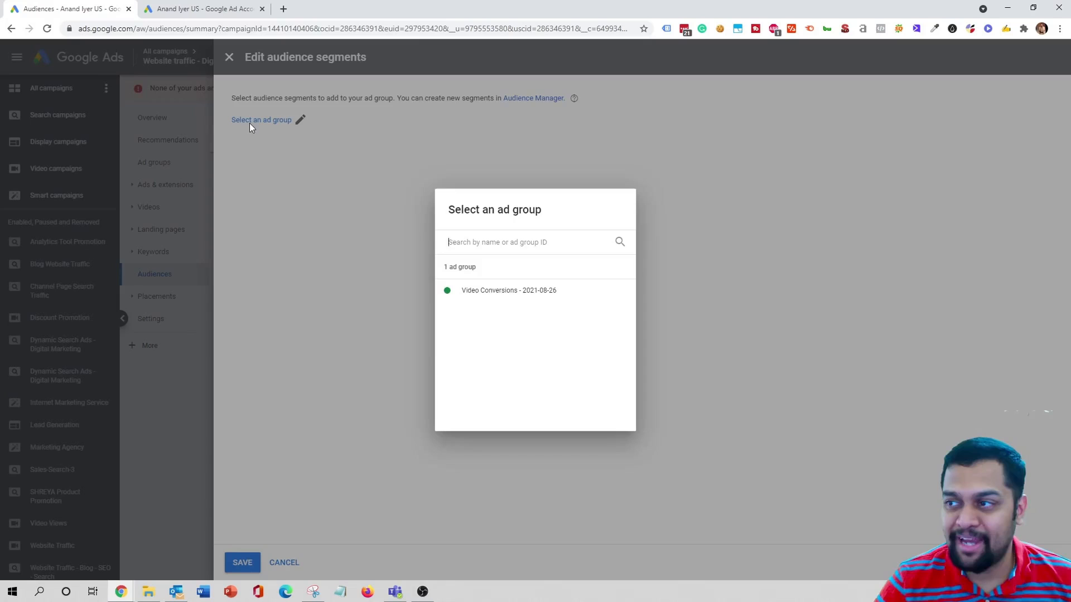
click(509, 290)
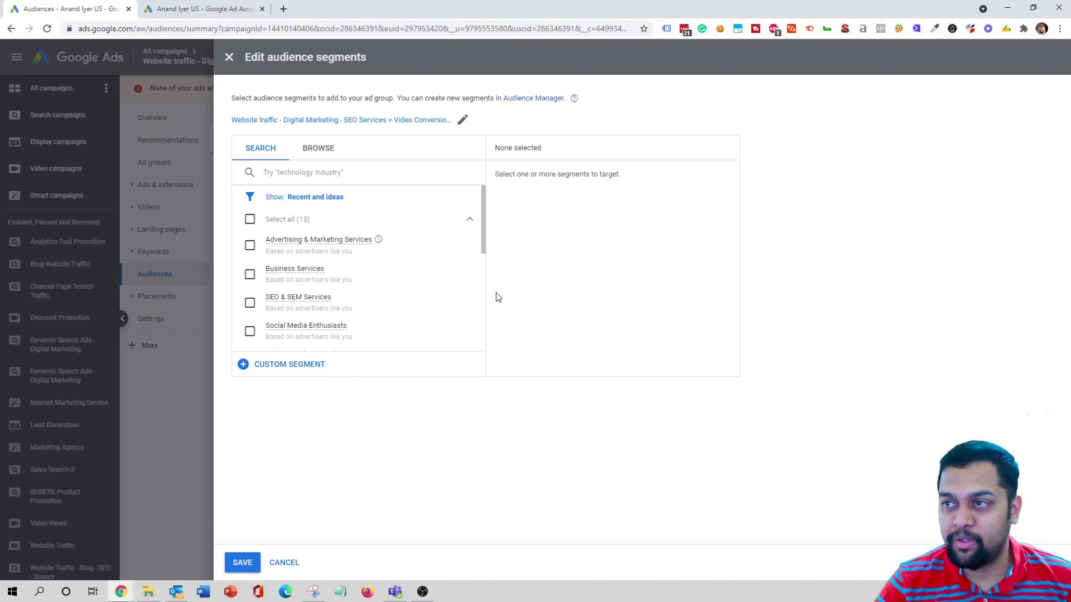
Step: Select the Business Owners + SEO and SEM Services combined segment for the ad group
click(318, 148)
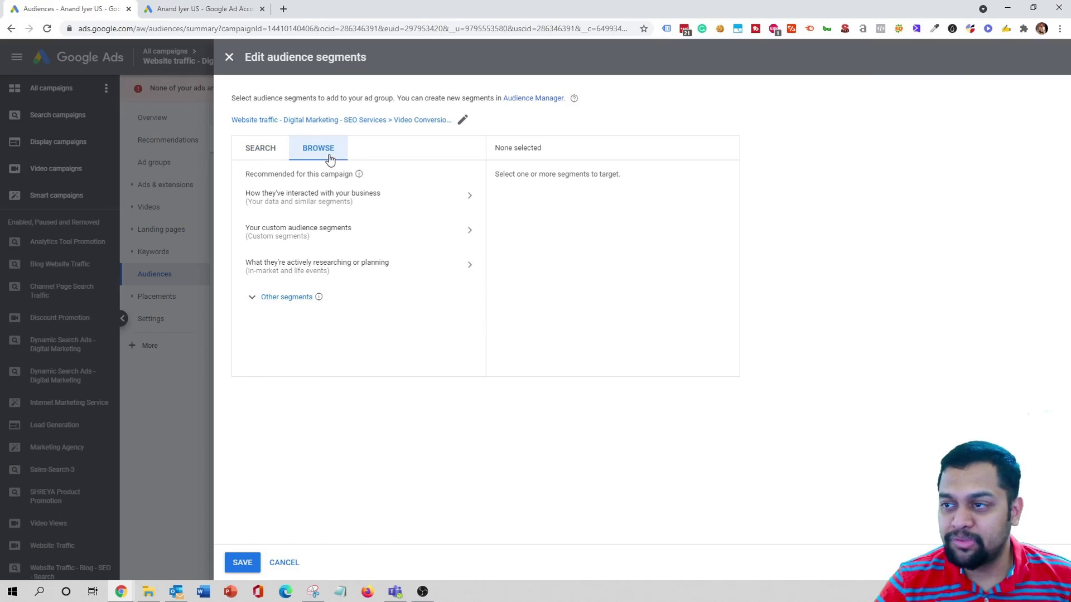
click(285, 297)
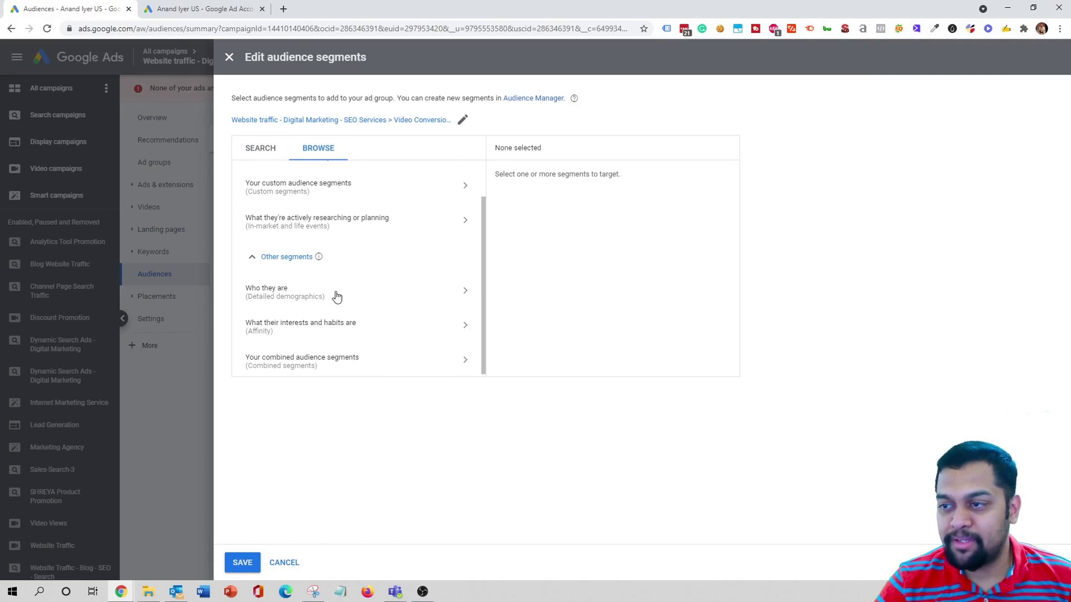
click(302, 360)
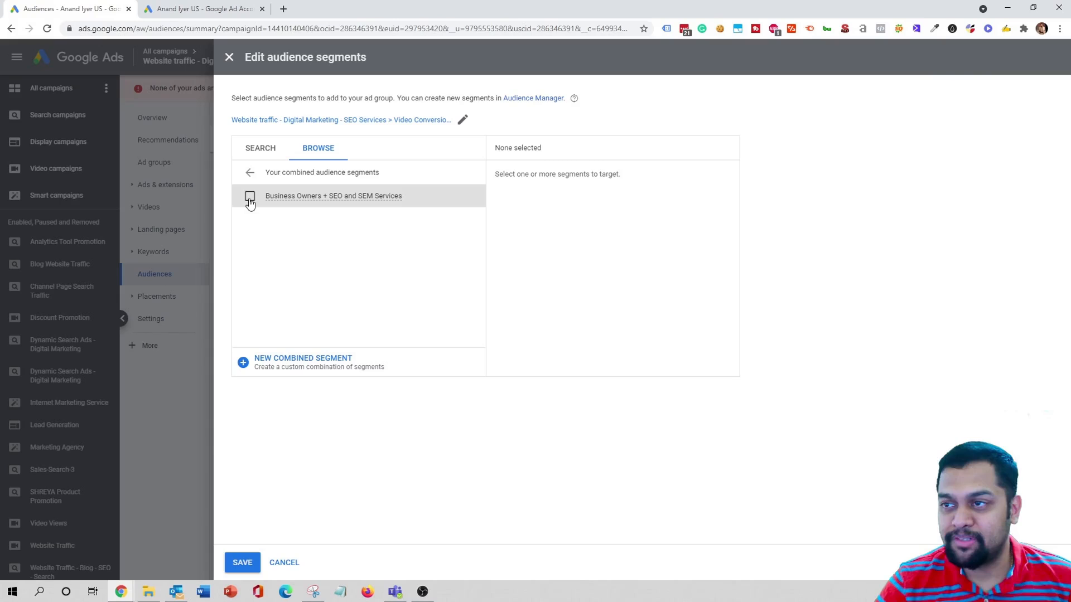
click(250, 196)
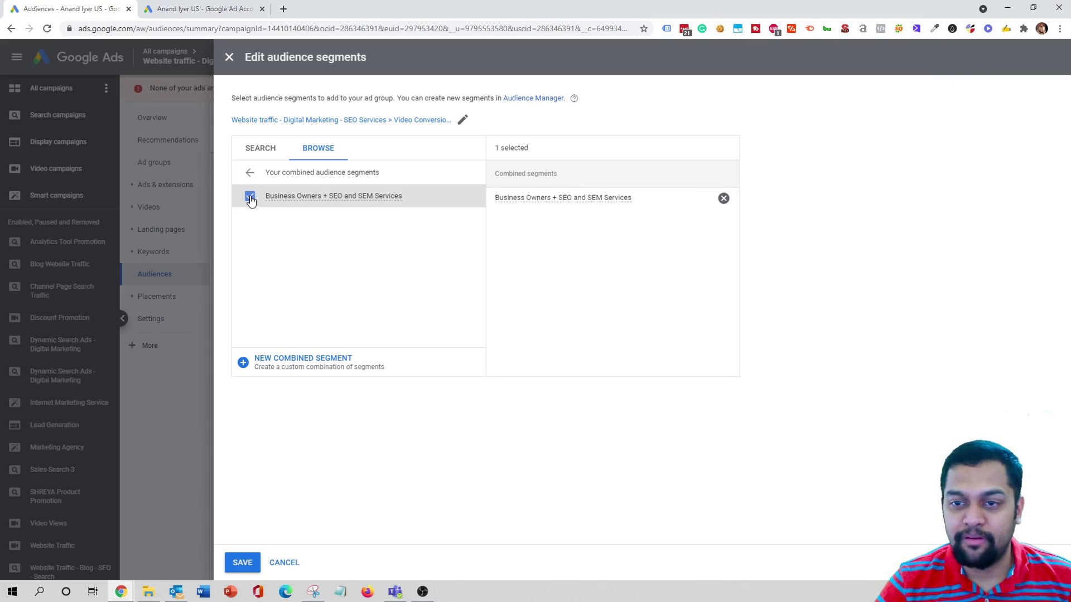